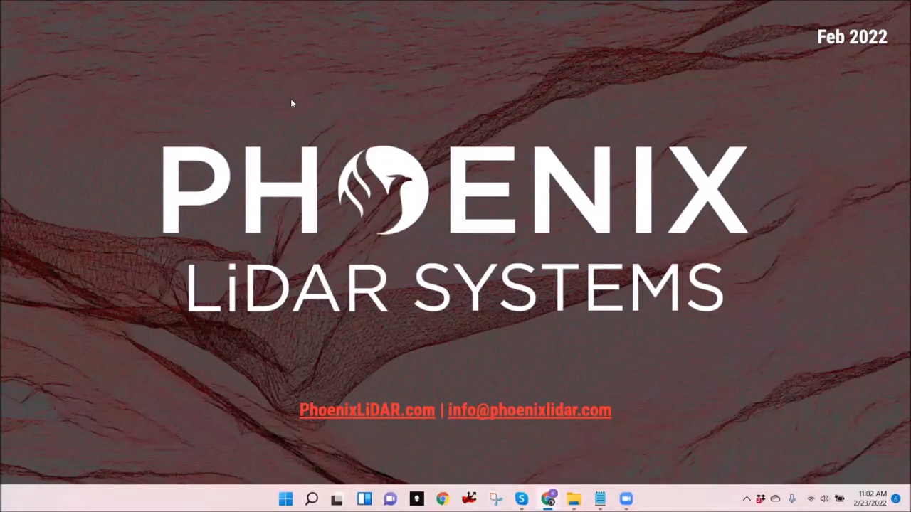
{"action": "mouse_move", "coordinate": [239, 151]}
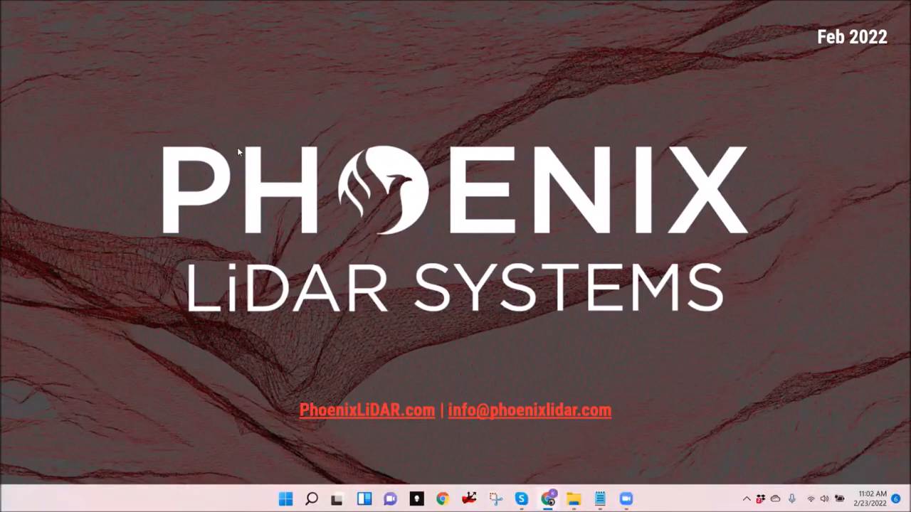
{"action": "mouse_move", "coordinate": [834, 319]}
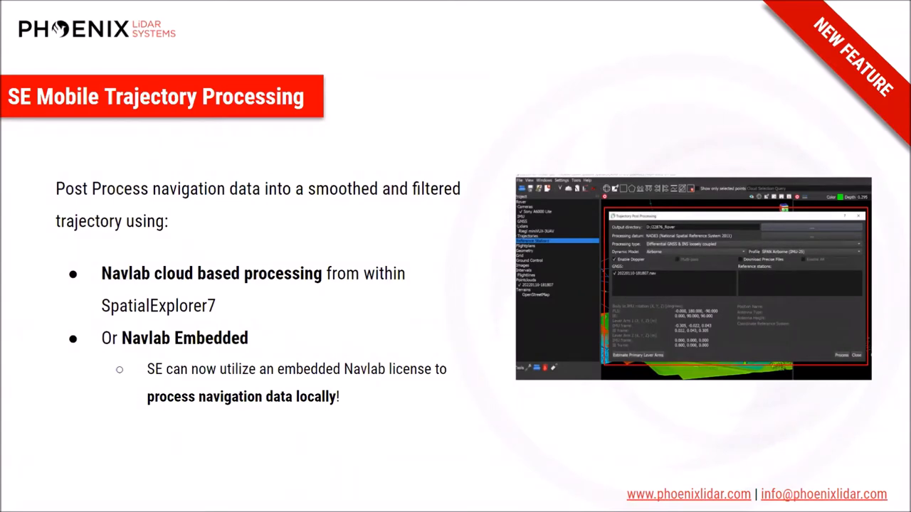
Advance the slideshow to the 'SE Mobile Trajectory Processing' slide.
{"action": "key", "text": "Right"}
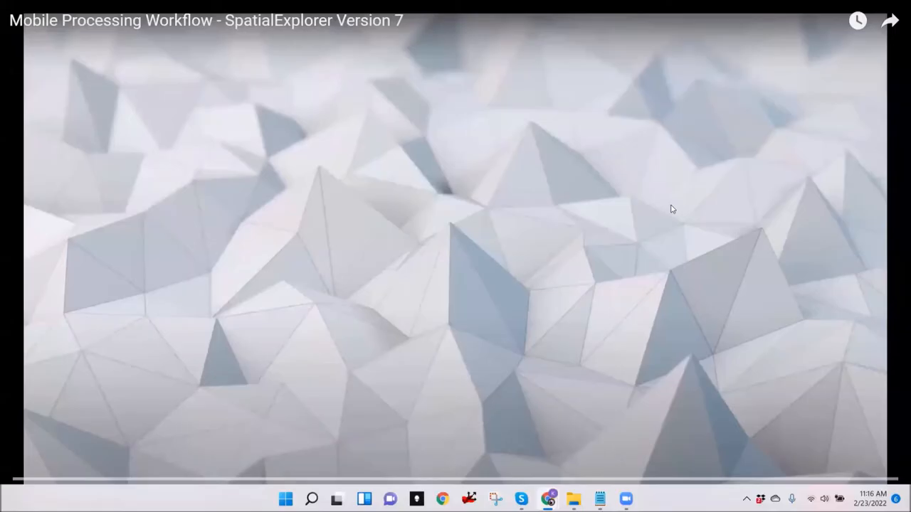
{"action": "mouse_move", "coordinate": [450, 210]}
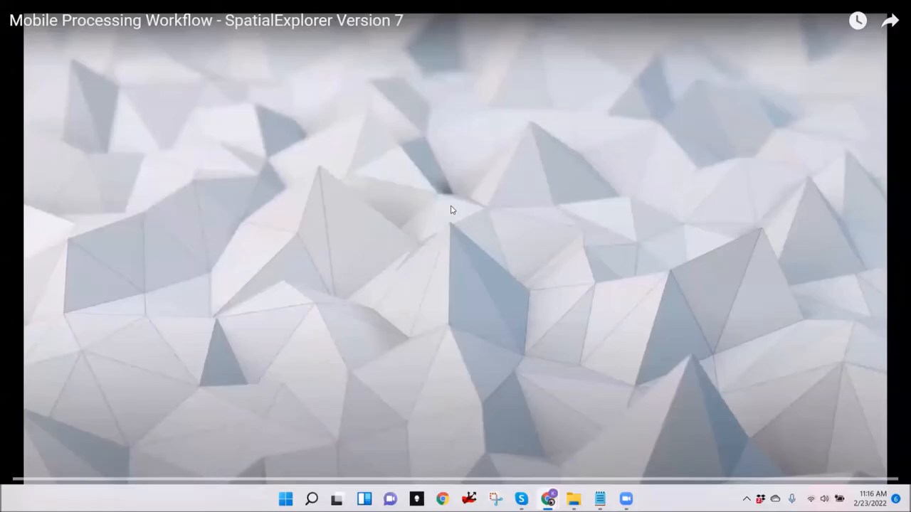
{"action": "mouse_move", "coordinate": [425, 232]}
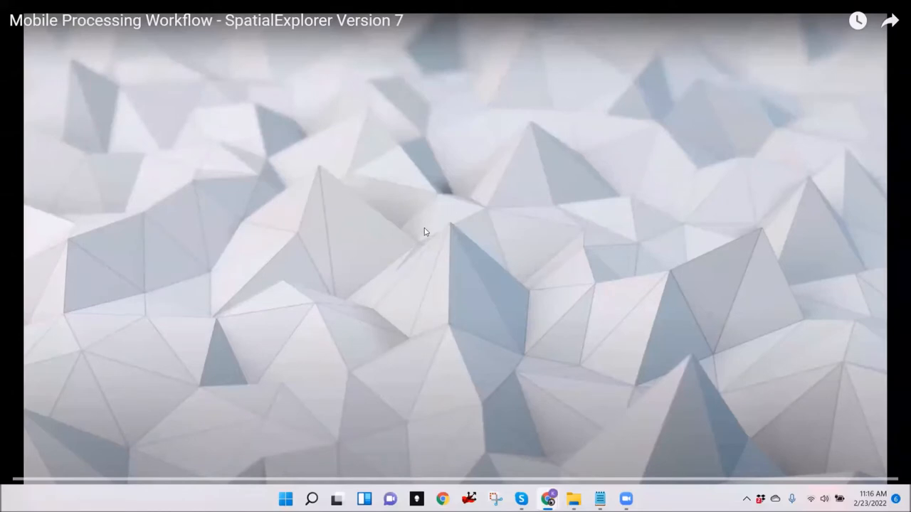
Bring the ladybug_dataset_video project window with its trajectory lines to the front.
{"action": "left_click", "coordinate": [424, 231]}
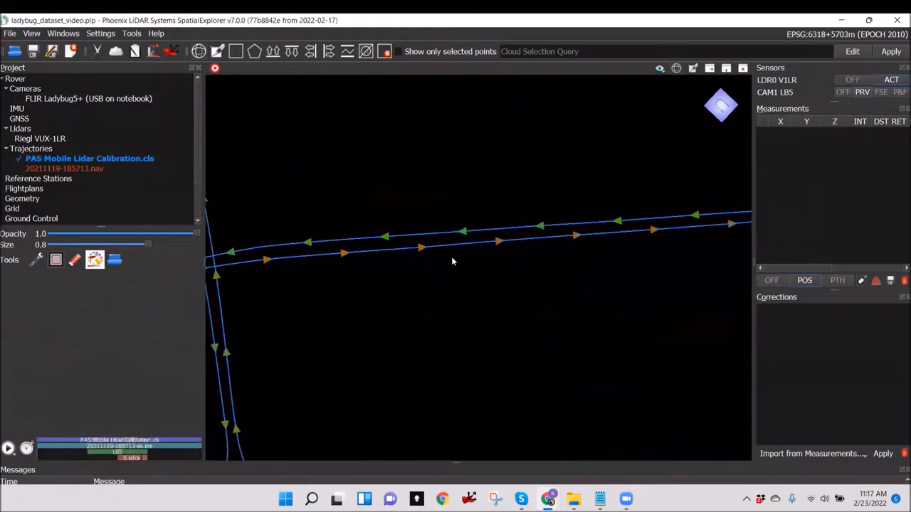
{"action": "mouse_move", "coordinate": [438, 236]}
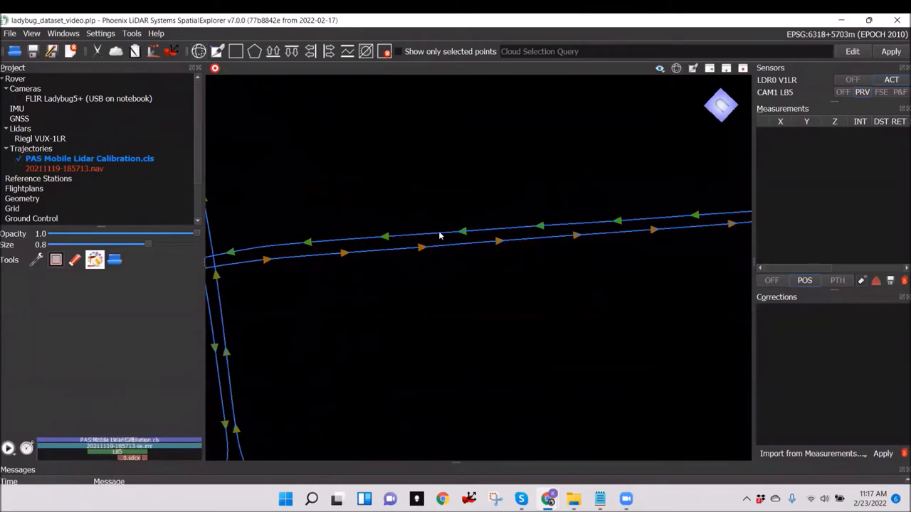
Inspect a trajectory point's position and GPS time, then create an interval list named DesiredInterval.
{"action": "left_click", "coordinate": [438, 235]}
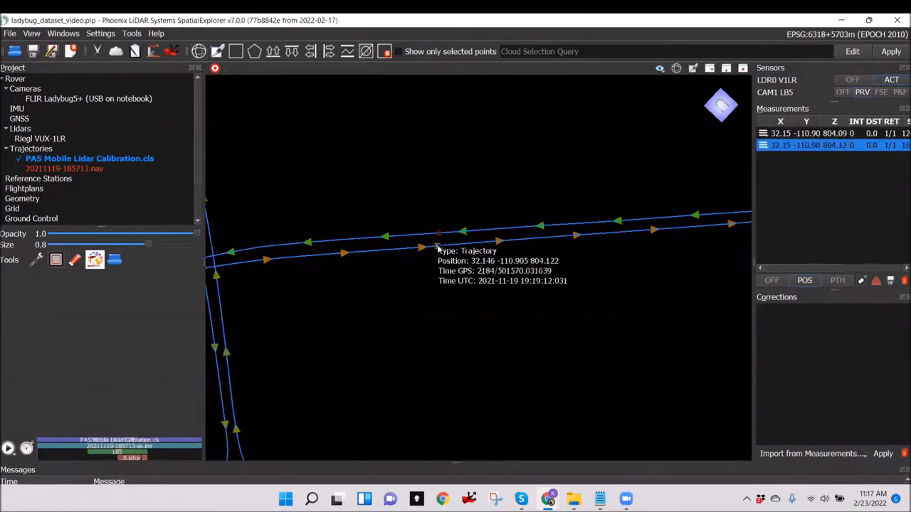
{"action": "scroll", "scroll_direction": "down", "scroll_amount": 3}
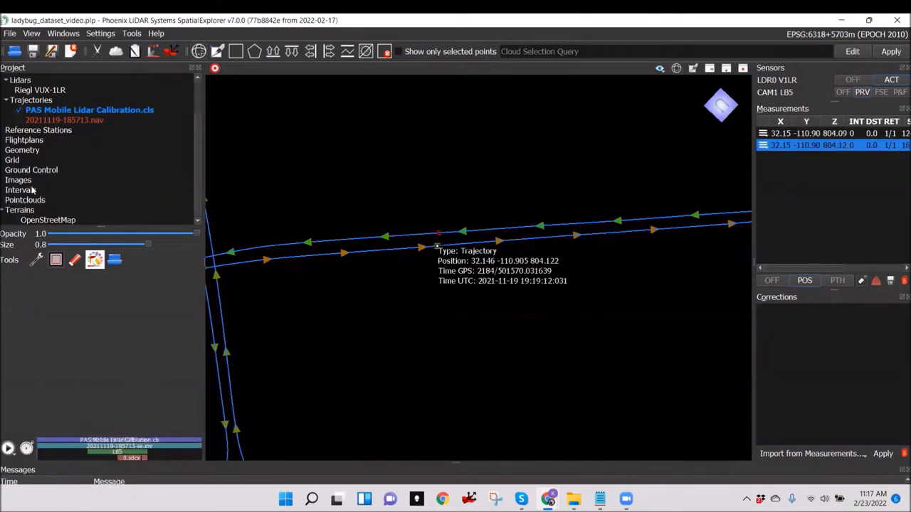
{"action": "left_click", "coordinate": [23, 191]}
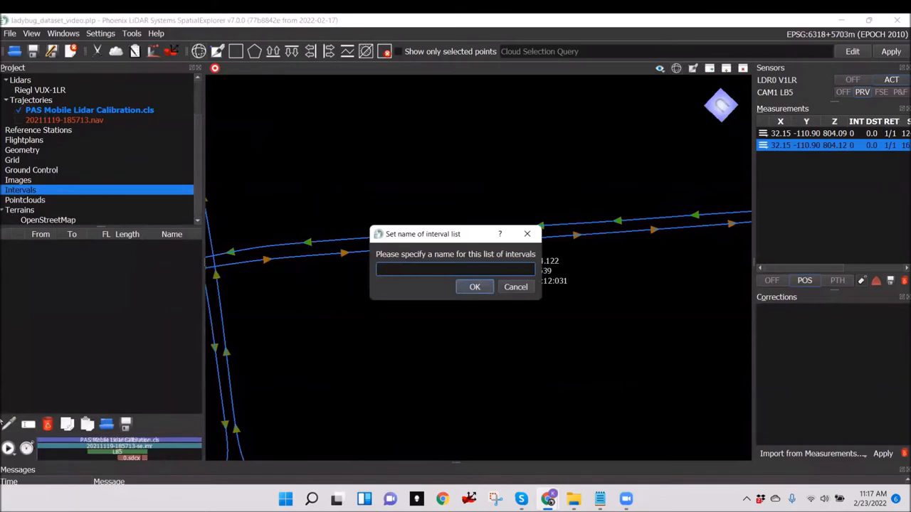
{"action": "type", "text": "DesiredInterval"}
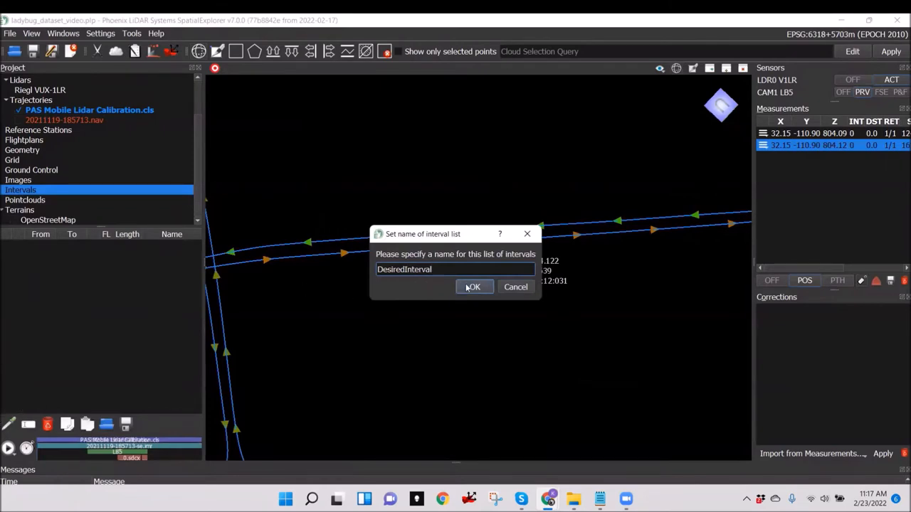
{"action": "left_click", "coordinate": [473, 287]}
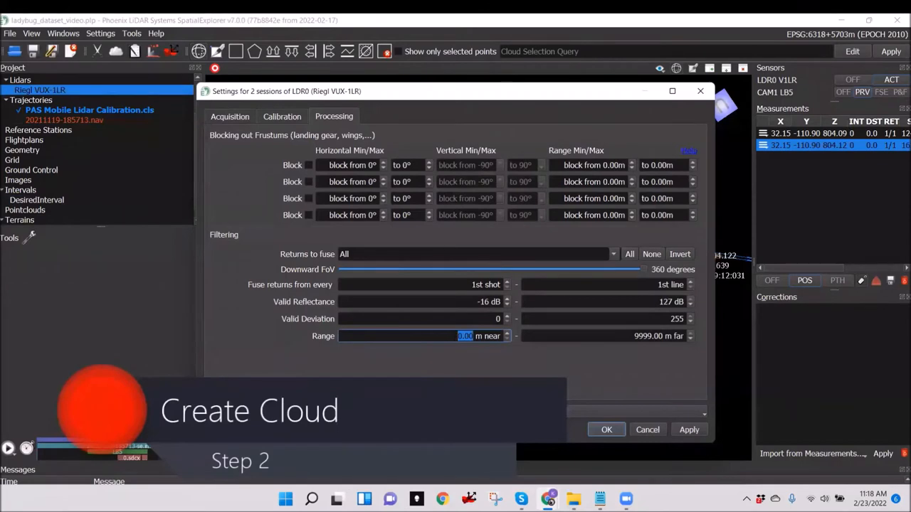
Set the LDR0 Range near value to 1.5 m and confirm the scanner processing settings.
{"action": "type", "text": "1.5"}
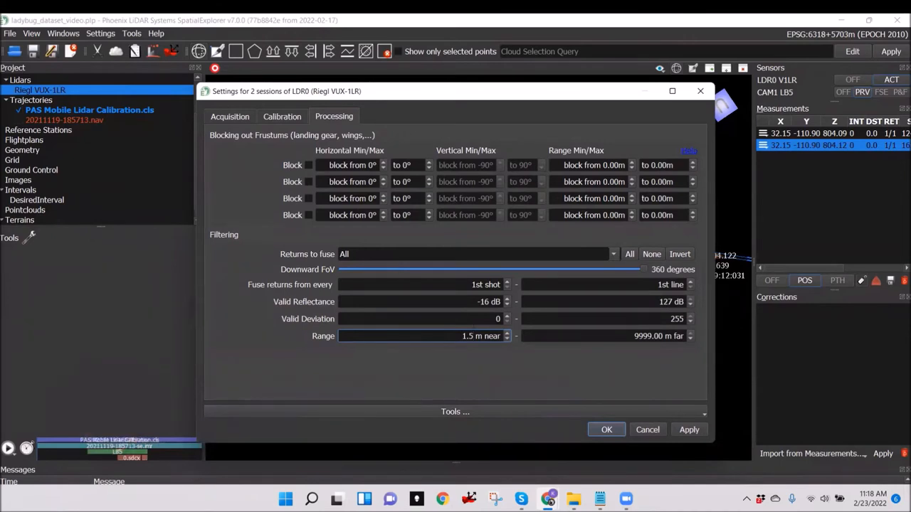
{"action": "left_click", "coordinate": [281, 117]}
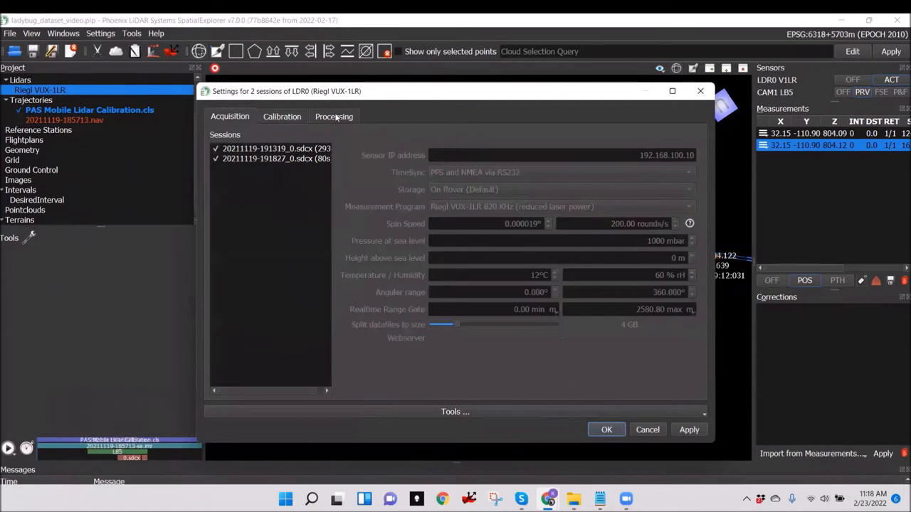
{"action": "left_click", "coordinate": [333, 116]}
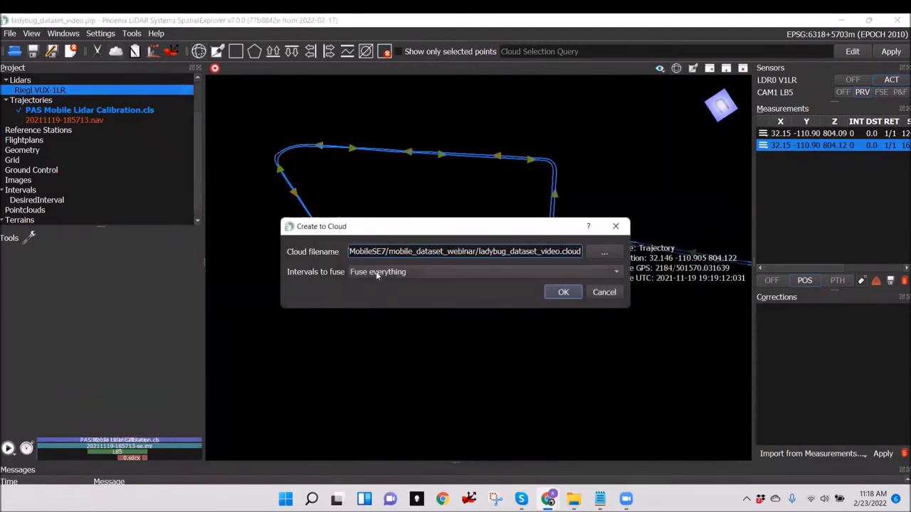
Fuse the DesiredInterval intervals into the ladybug_dataset_video point cloud, keeping the filename.
{"action": "left_click", "coordinate": [484, 272]}
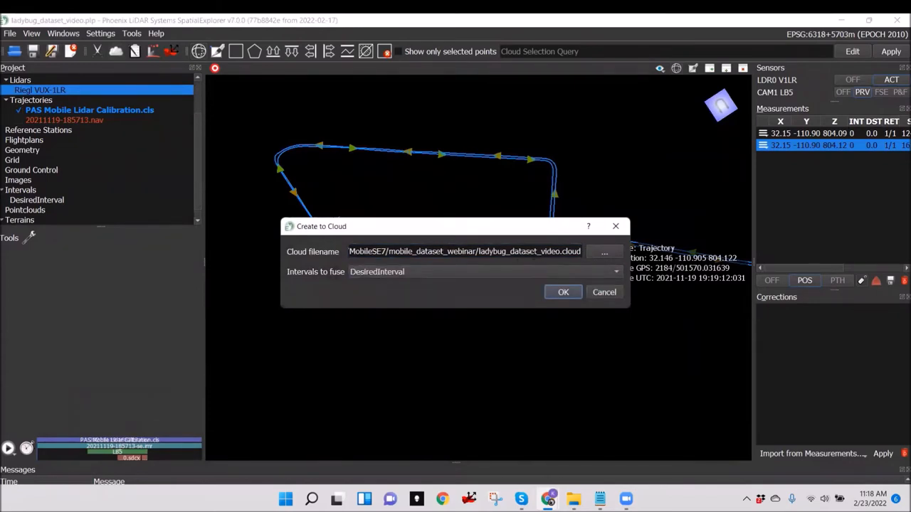
{"action": "mouse_move", "coordinate": [563, 295]}
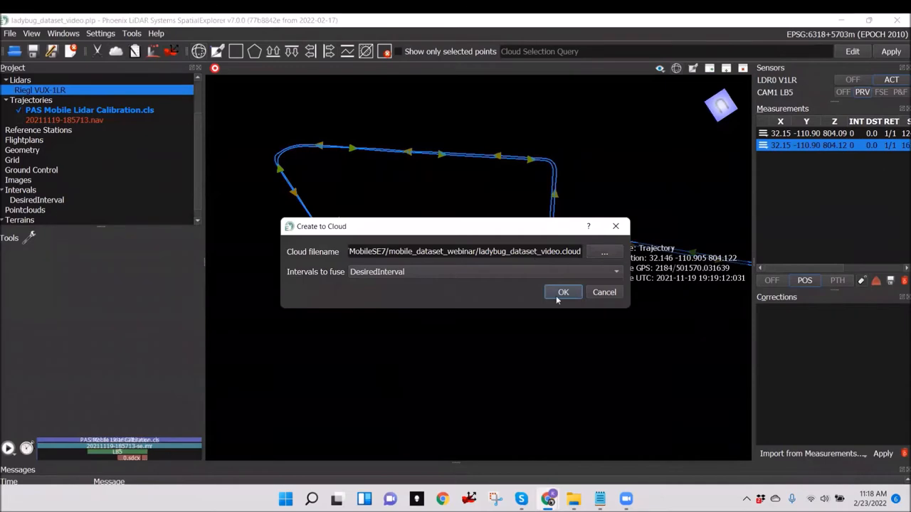
{"action": "left_click", "coordinate": [564, 292]}
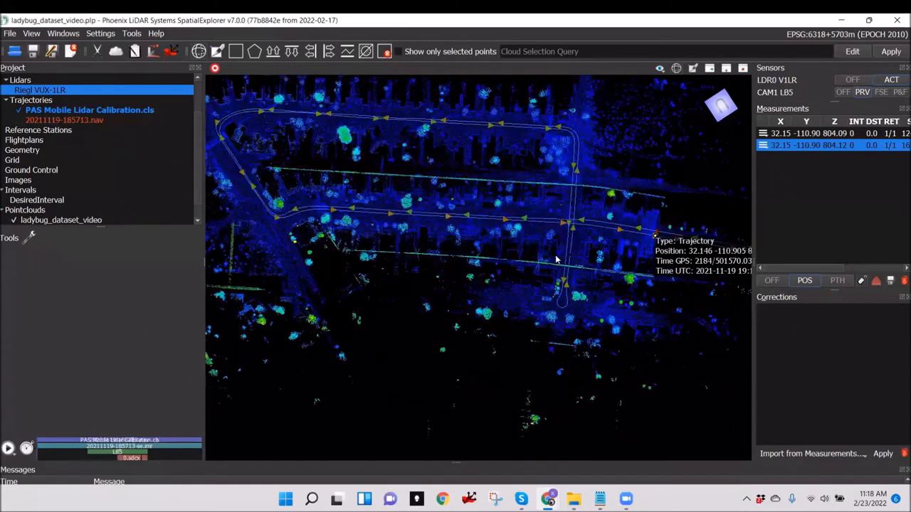
Tilt the street cloud into 3D, return overhead, and start a new interval list on the trajectory.
{"action": "left_click_drag", "start_coordinate": [555, 259], "coordinate": [509, 327]}
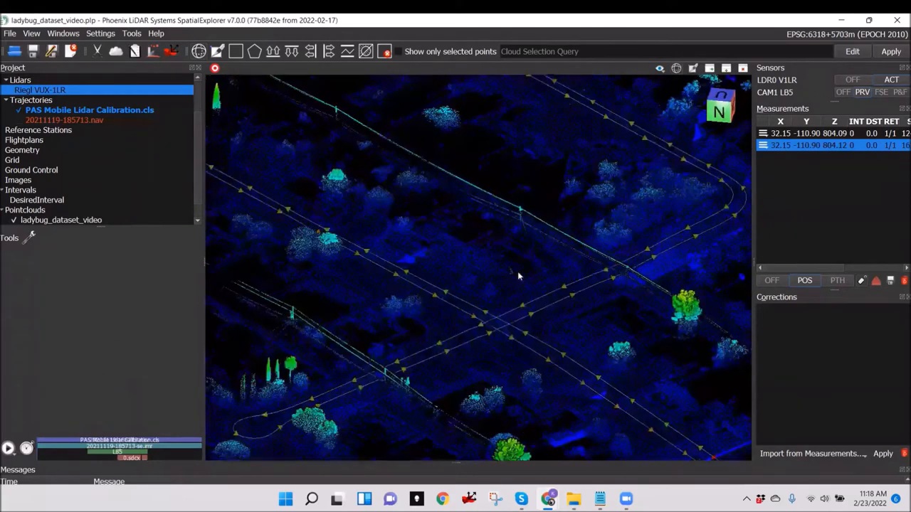
{"action": "left_click_drag", "start_coordinate": [519, 276], "coordinate": [577, 248]}
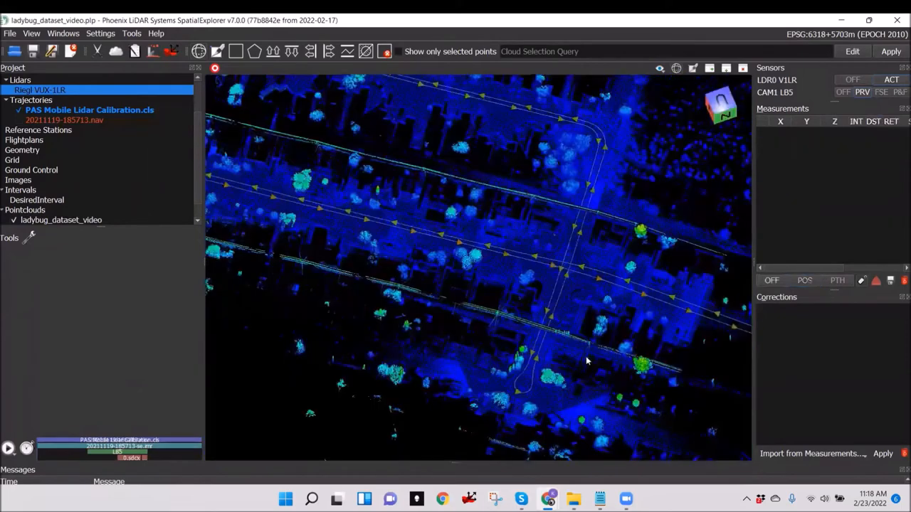
{"action": "left_click", "coordinate": [804, 281]}
{"action": "type", "text": "Camera"}
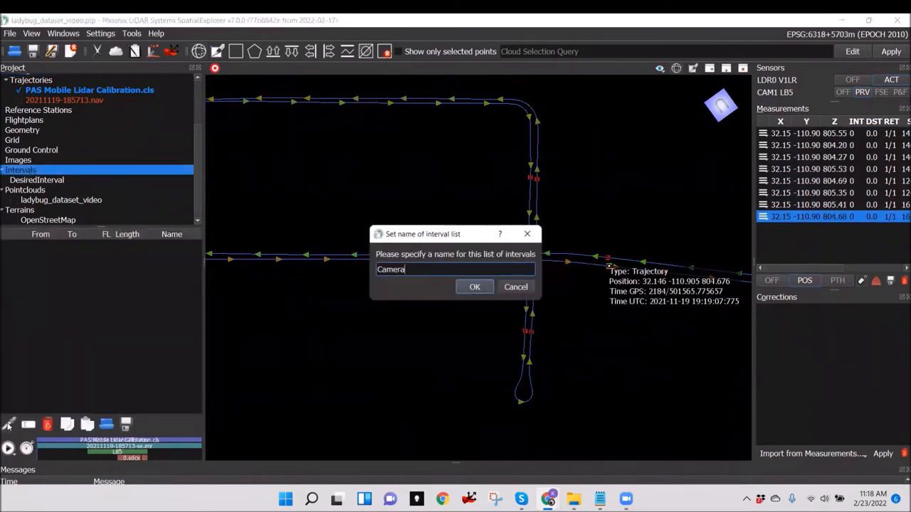
Save the four intervals as CameraCalibration and display the ladybug_dataset_video cloud in the map view.
{"action": "left_click", "coordinate": [475, 287]}
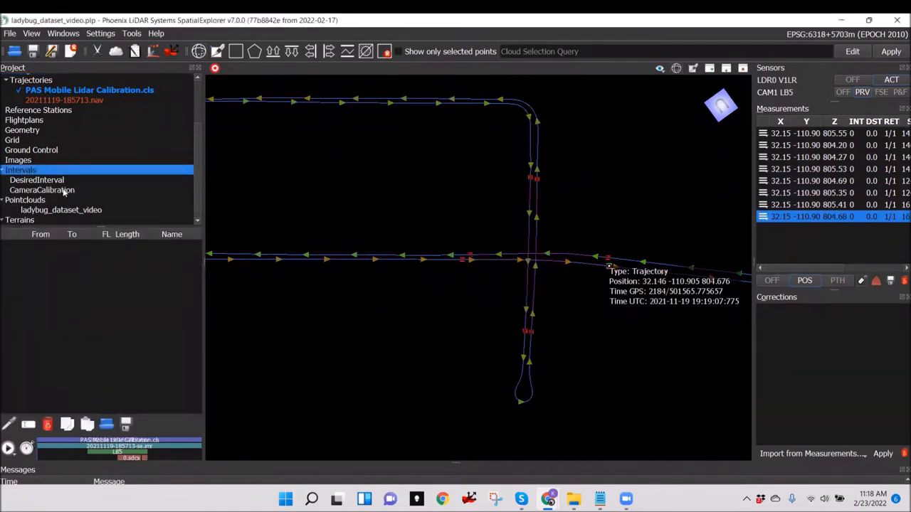
{"action": "left_click", "coordinate": [41, 191]}
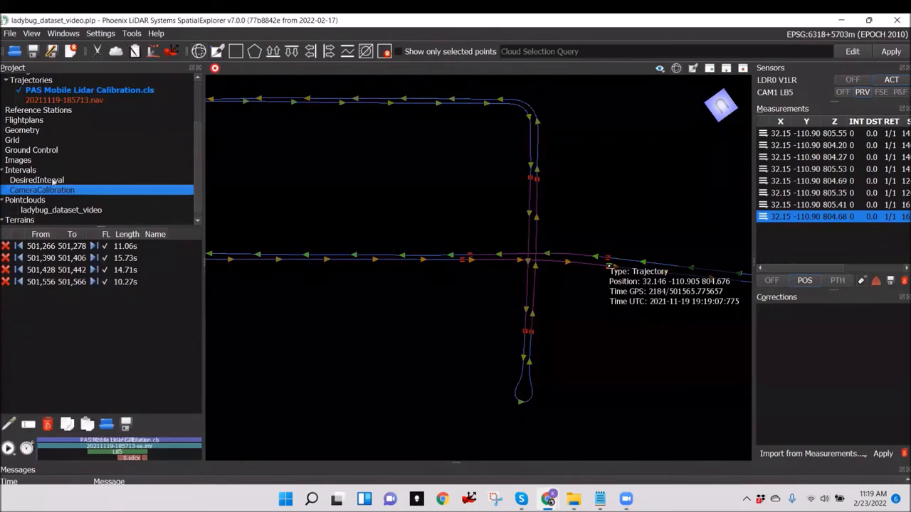
{"action": "left_click", "coordinate": [61, 210]}
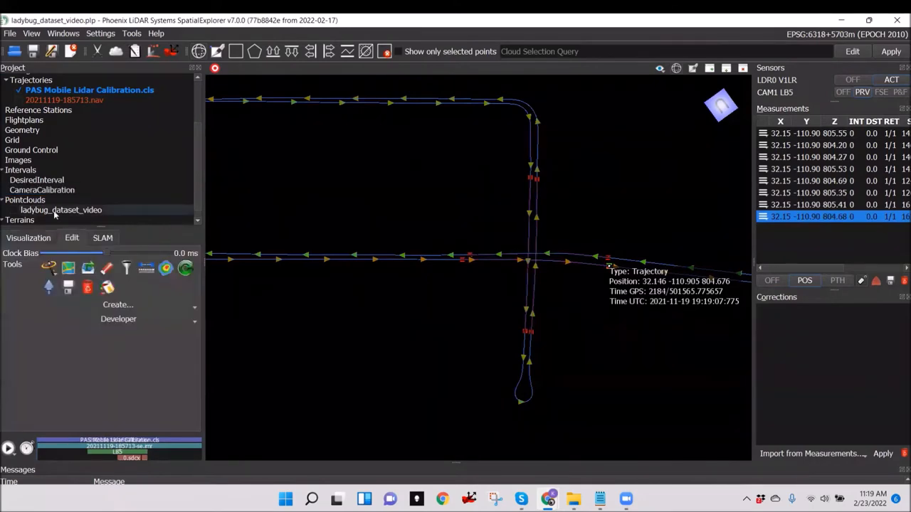
{"action": "left_click", "coordinate": [13, 211]}
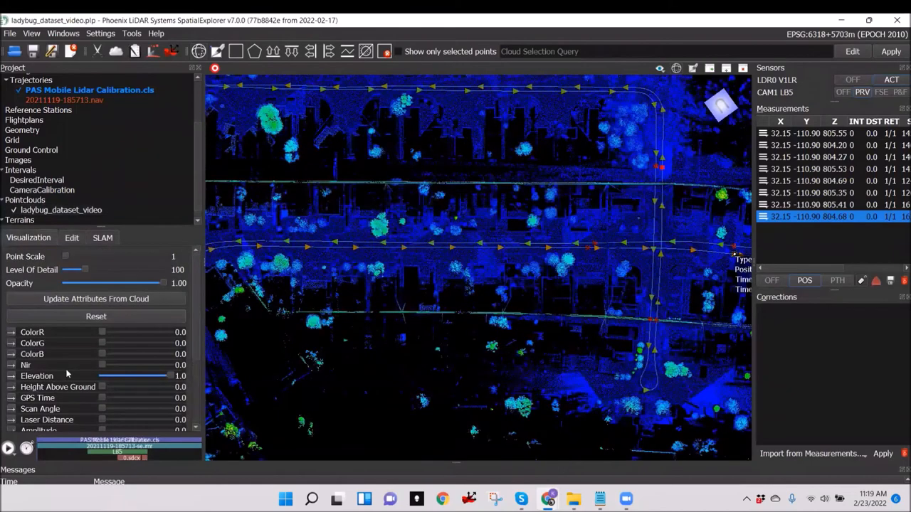
Colour the cloud by GPS time with the slider at 1.0.
{"action": "left_click", "coordinate": [97, 299]}
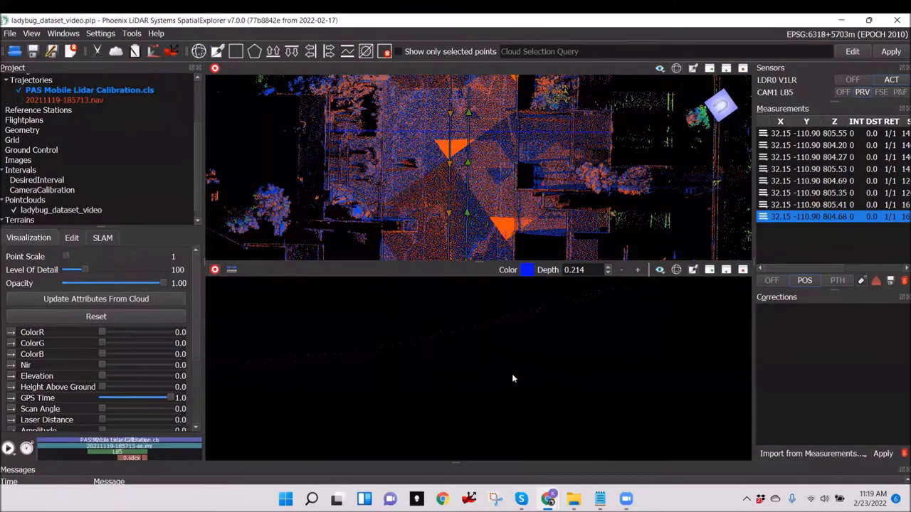
{"action": "mouse_move", "coordinate": [439, 394]}
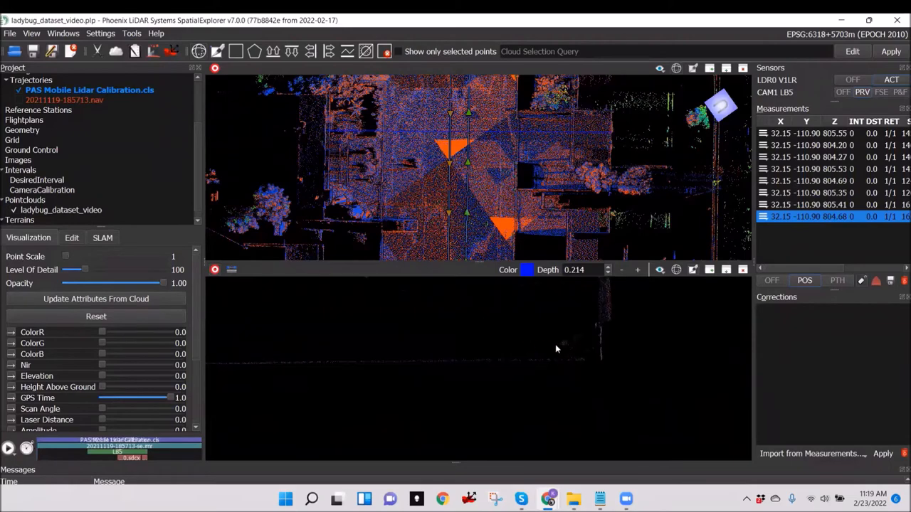
{"action": "mouse_move", "coordinate": [514, 365]}
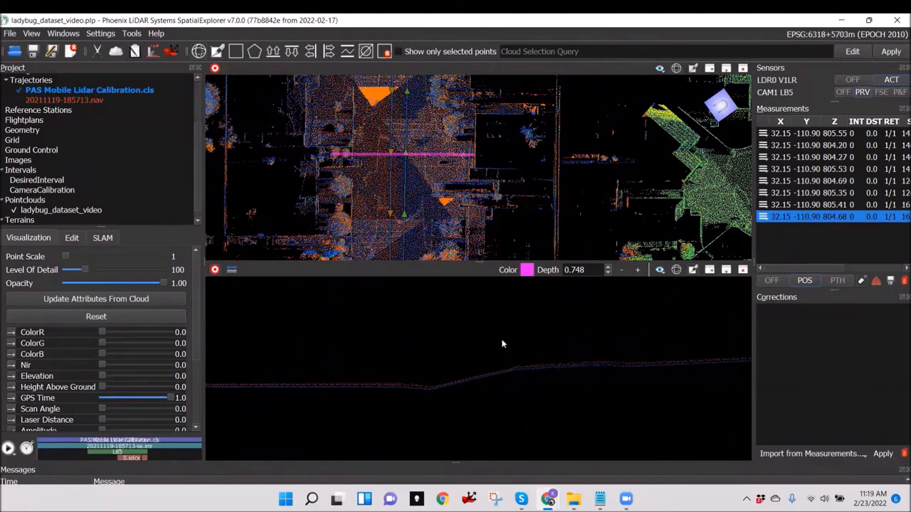
{"action": "mouse_move", "coordinate": [484, 362]}
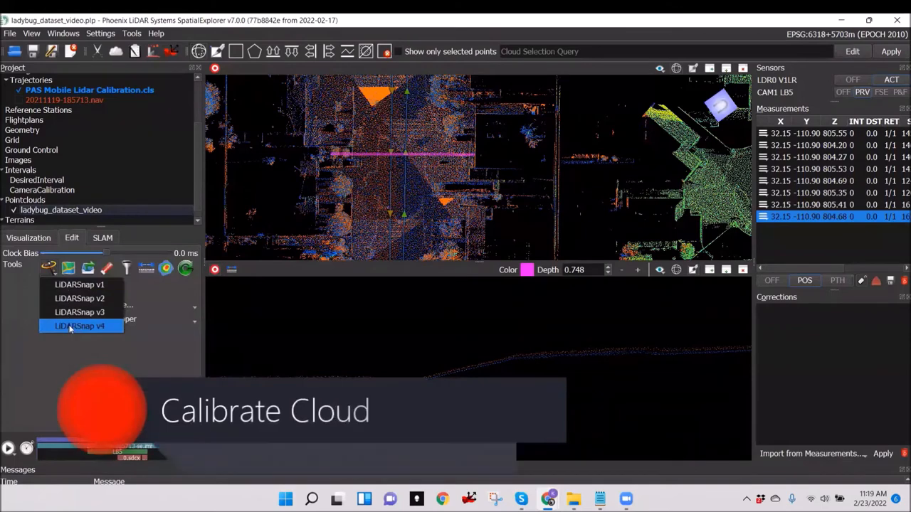
Start LiDARSnap v4 in mobile trajectory optimization mode and review its Trajectory parameters.
{"action": "left_click", "coordinate": [80, 326]}
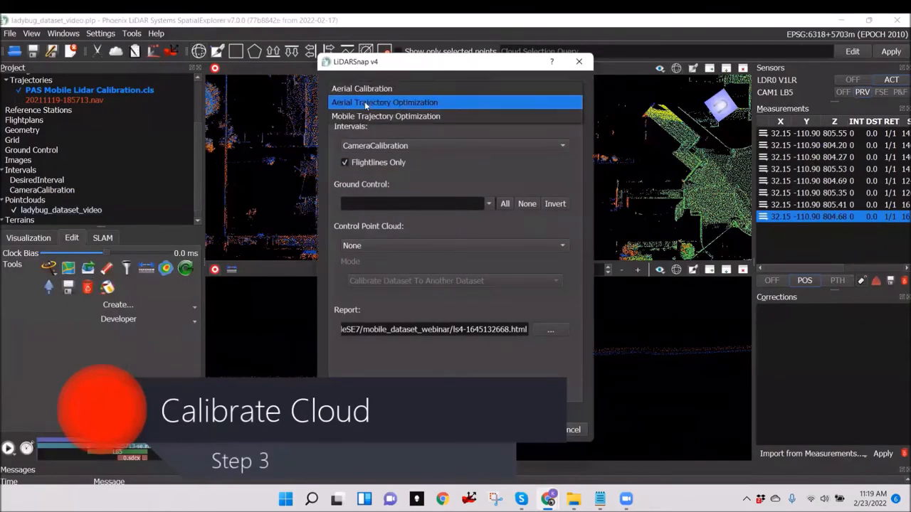
{"action": "left_click", "coordinate": [385, 116]}
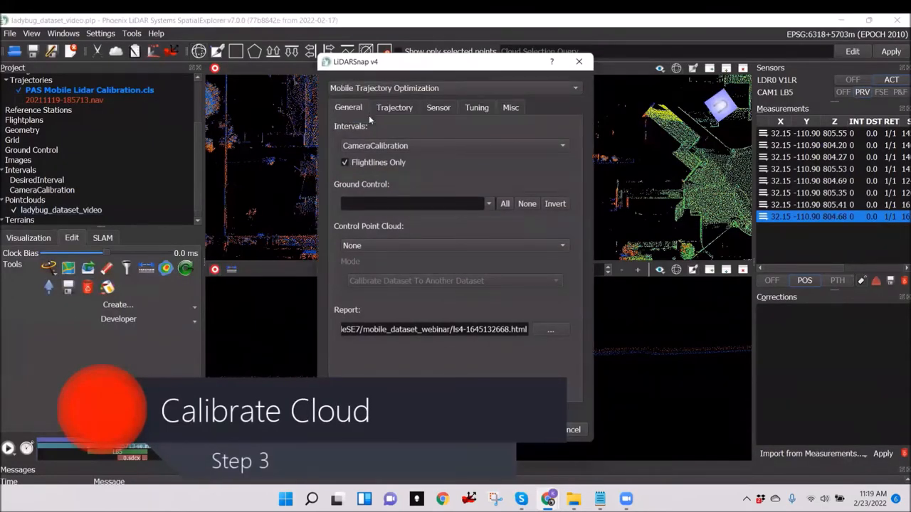
{"action": "left_click", "coordinate": [564, 145]}
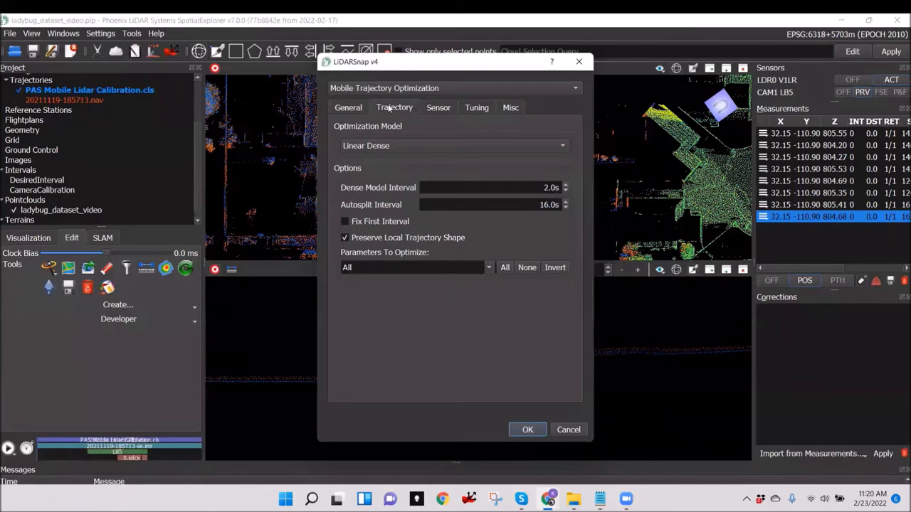
{"action": "mouse_move", "coordinate": [427, 262]}
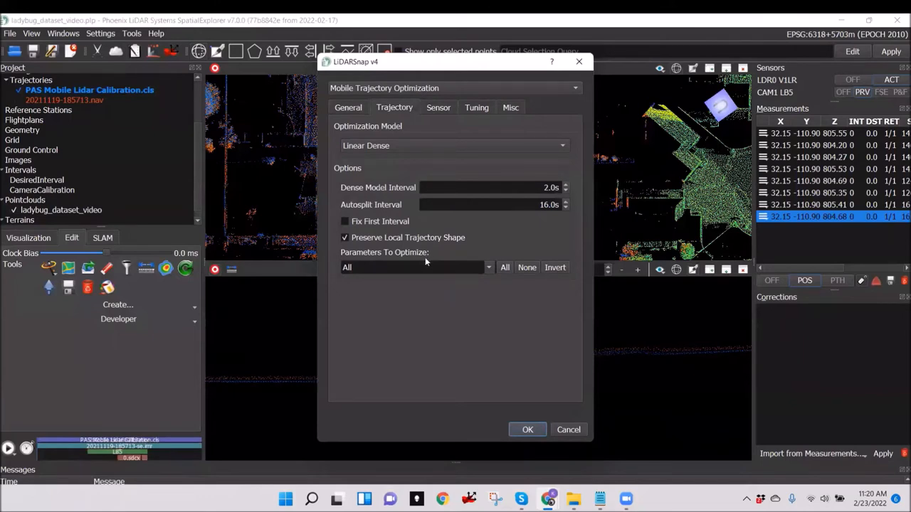
Review the Tuning and Misc data-filtering options, then run the optimization on CameraCalibration.
{"action": "left_click", "coordinate": [488, 268]}
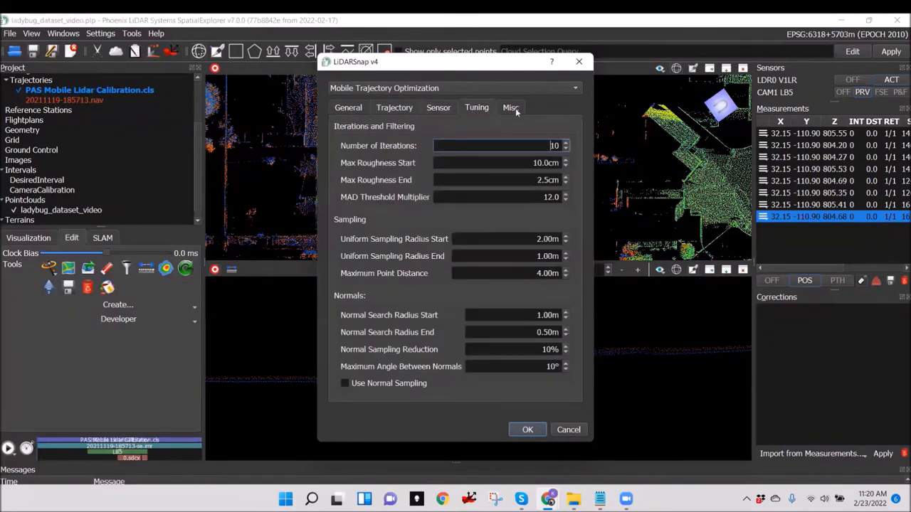
{"action": "left_click", "coordinate": [510, 108]}
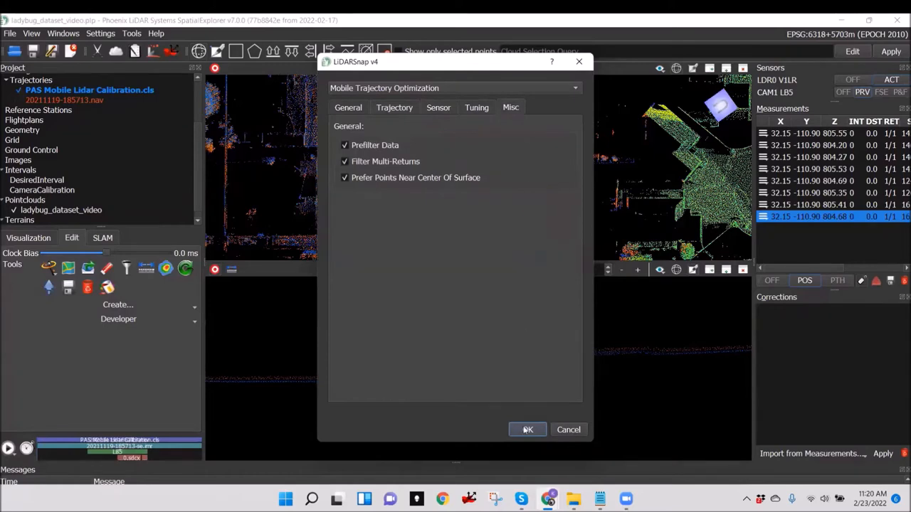
{"action": "left_click", "coordinate": [527, 430]}
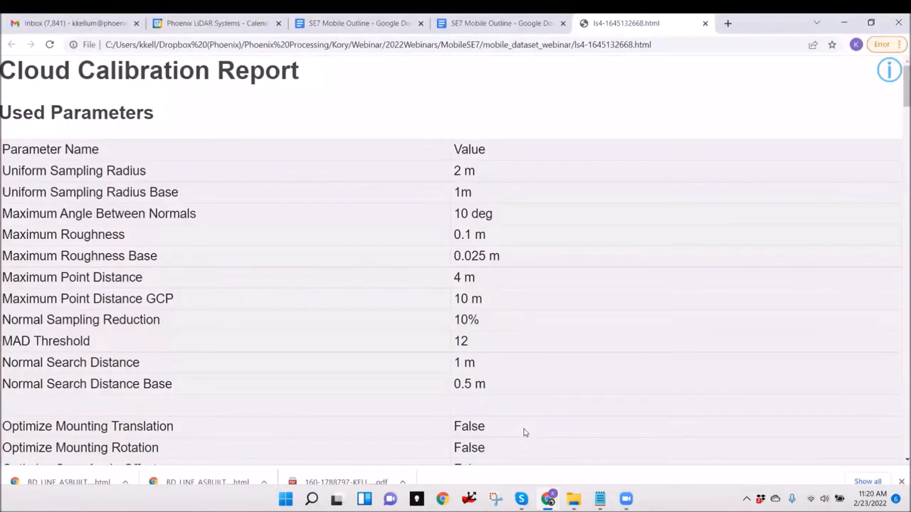
Scroll the Cloud Calibration Report from used parameters down to the correspondence residual histogram.
{"action": "scroll", "scroll_direction": "down", "scroll_amount": 3}
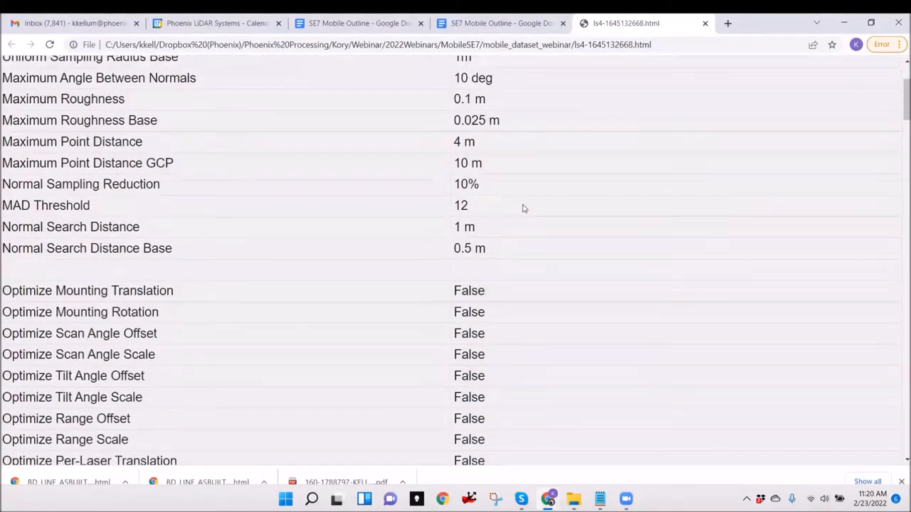
{"action": "scroll", "scroll_direction": "down", "scroll_amount": 3}
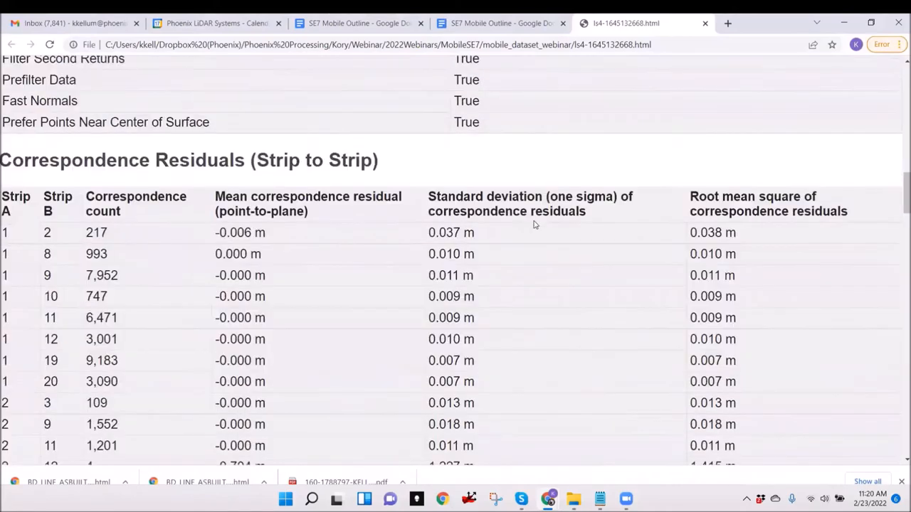
{"action": "scroll", "scroll_direction": "down", "scroll_amount": 3}
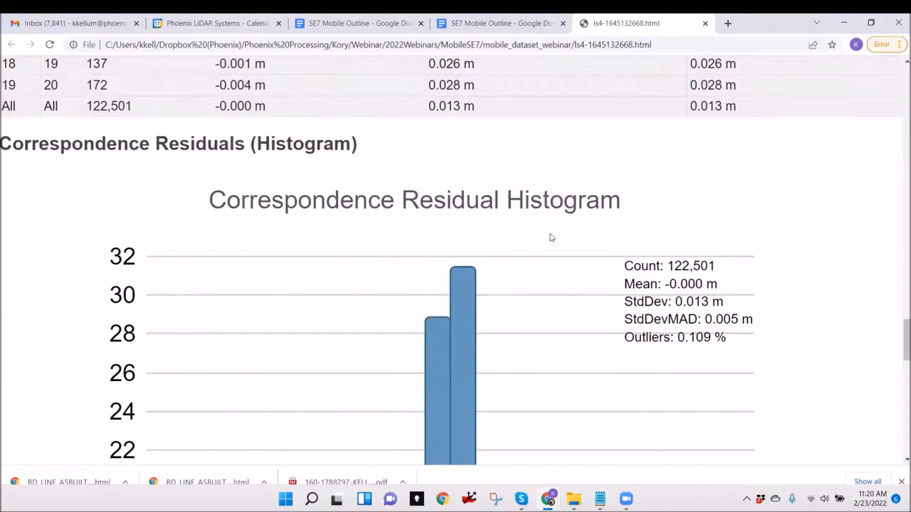
{"action": "scroll", "scroll_direction": "down", "scroll_amount": 3}
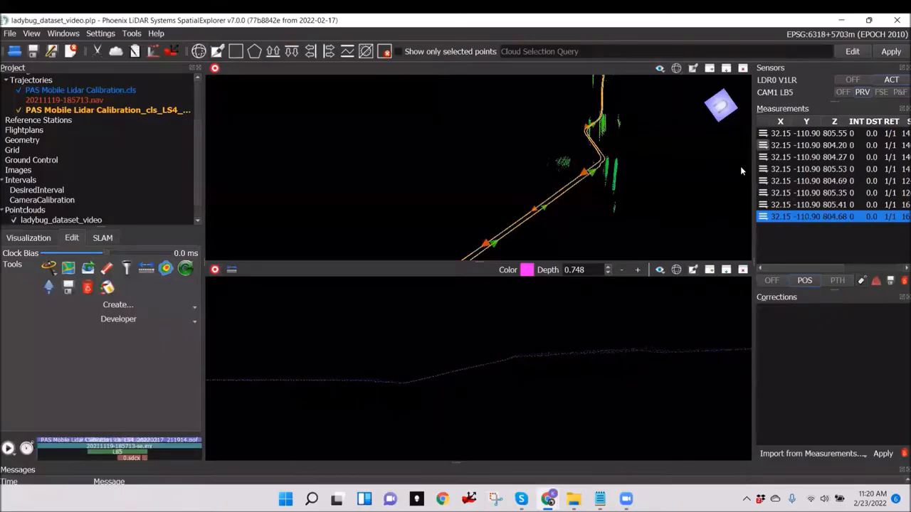
{"action": "mouse_move", "coordinate": [671, 198]}
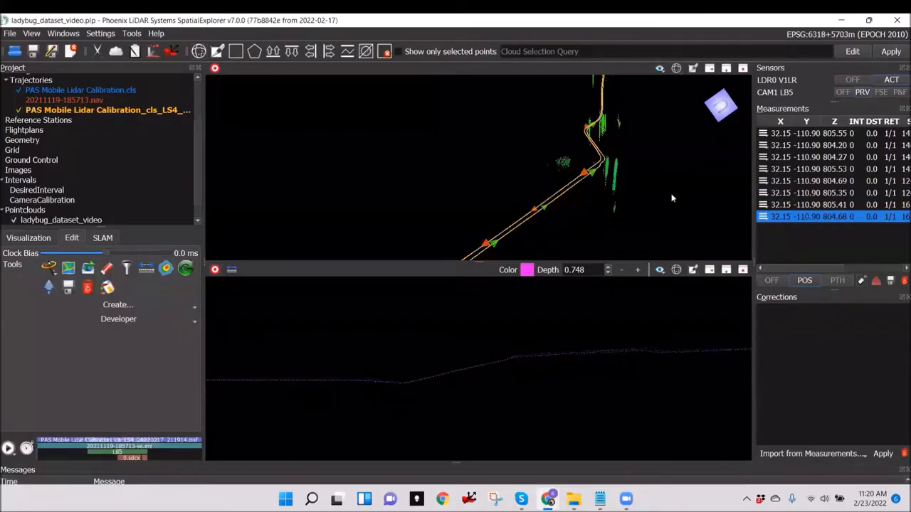
{"action": "mouse_move", "coordinate": [477, 319]}
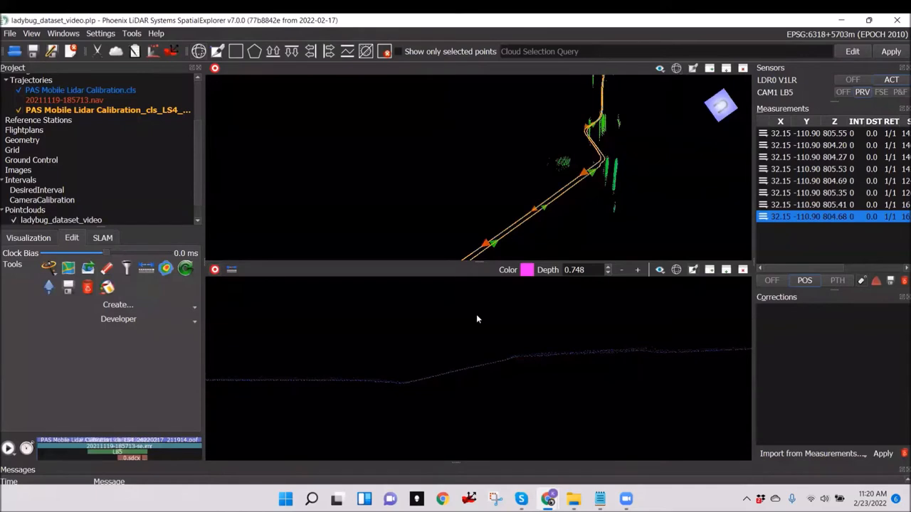
Show the point cloud's Visualization settings and adjust the Point Scale slider.
{"action": "left_click", "coordinate": [28, 238]}
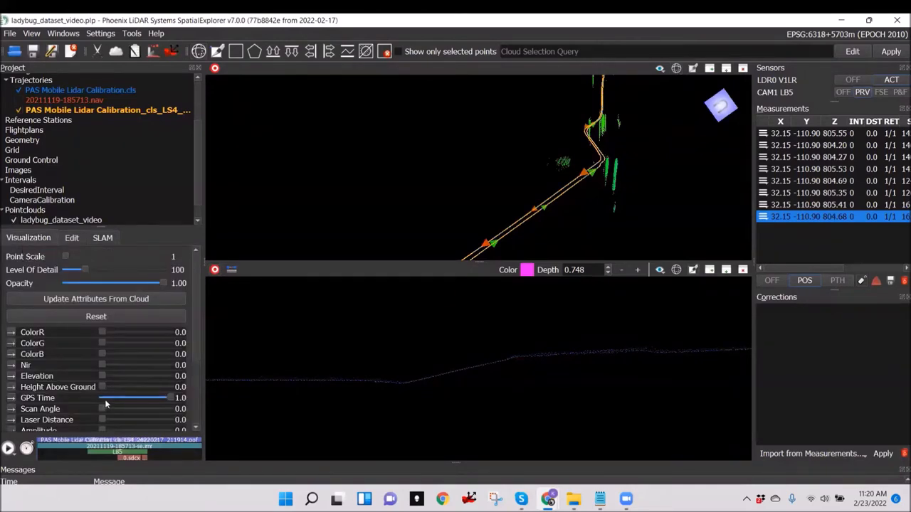
{"action": "mouse_move", "coordinate": [69, 259]}
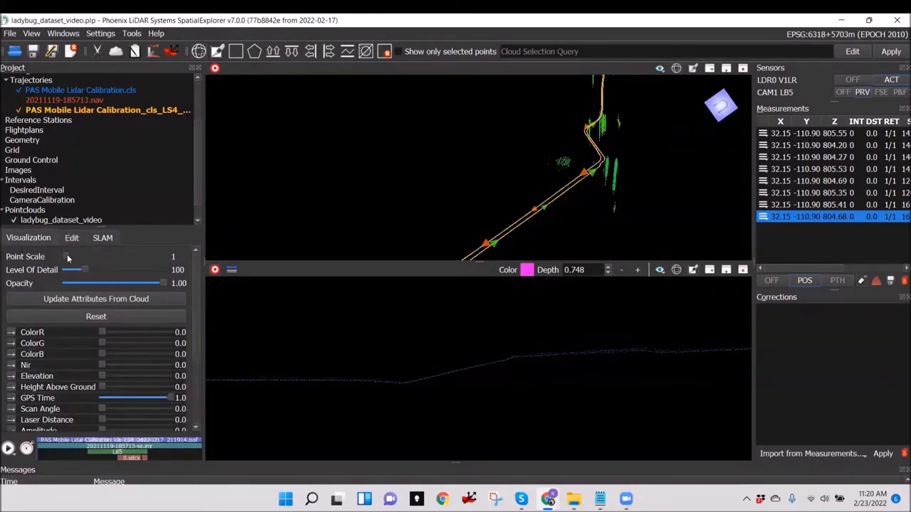
{"action": "left_click_drag", "start_coordinate": [68, 256], "coordinate": [88, 256]}
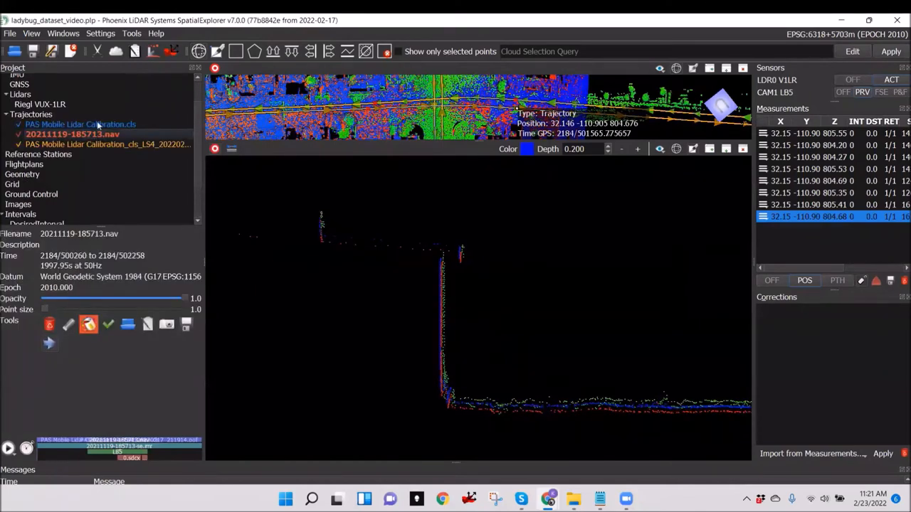
Select the 20211119-185713.nav trajectory to view the colourized cloud with its cross-section profile below.
{"action": "left_click", "coordinate": [80, 124]}
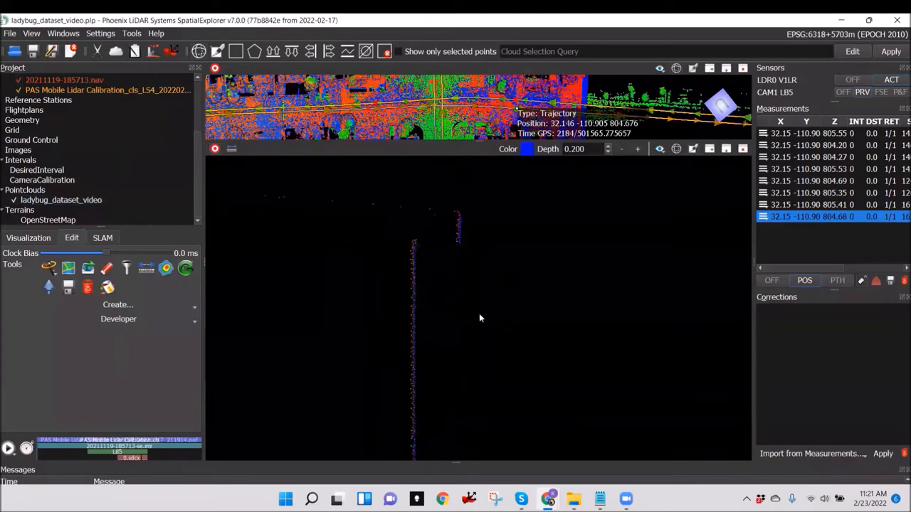
{"action": "left_click", "coordinate": [5, 87]}
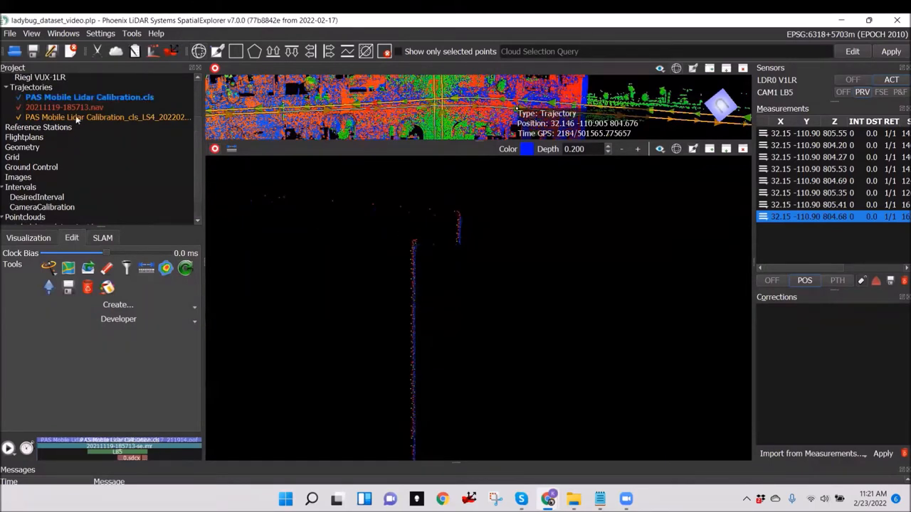
{"action": "left_click", "coordinate": [102, 117]}
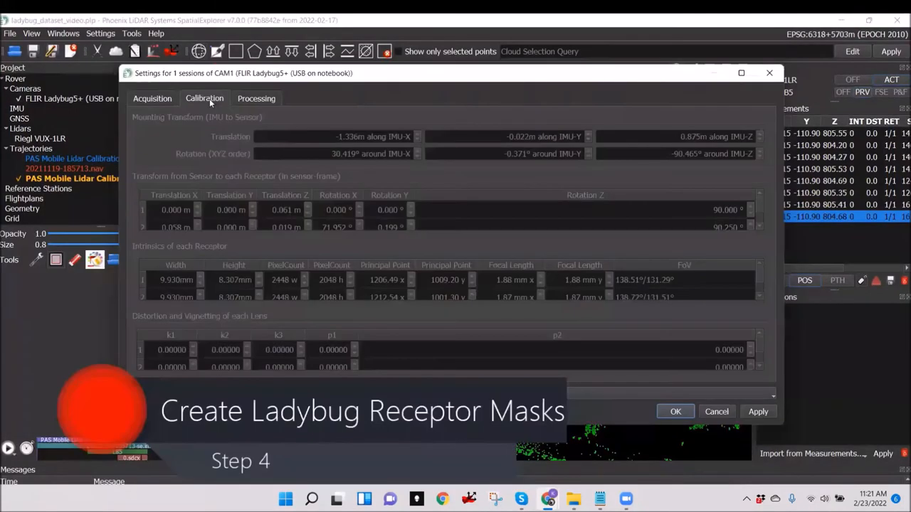
In the Processing settings, activate photos using the CameraCalibration interval list.
{"action": "left_click", "coordinate": [256, 98]}
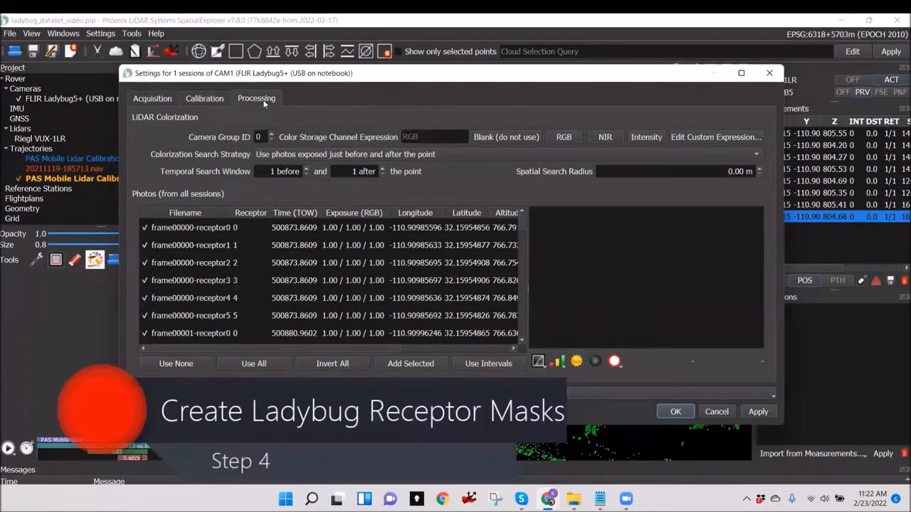
{"action": "left_click", "coordinate": [488, 364]}
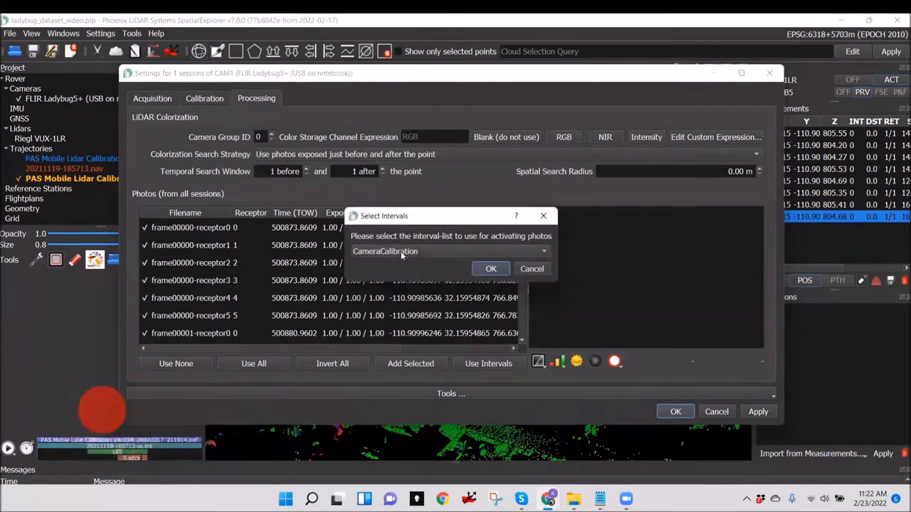
{"action": "left_click", "coordinate": [490, 268]}
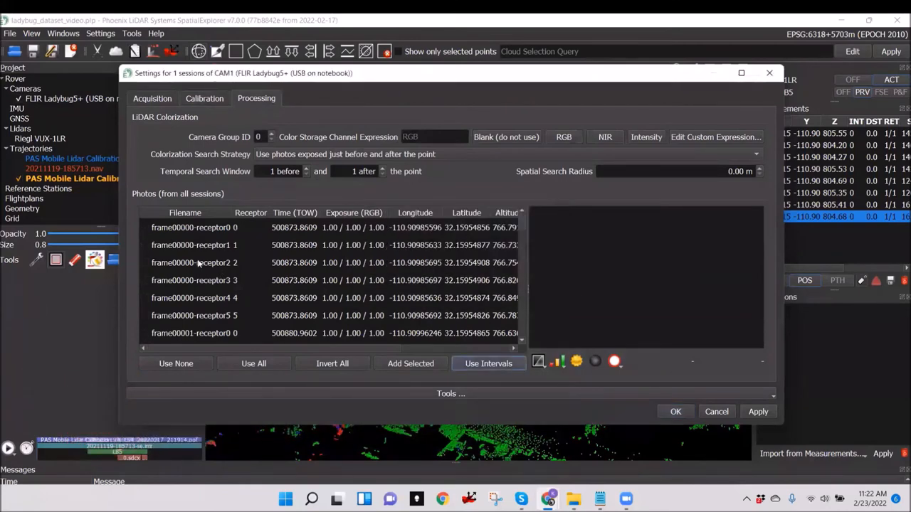
Preview one of the active Ladybug photos and bring up the camera's receptor masks editor.
{"action": "scroll", "scroll_direction": "down", "scroll_amount": 3}
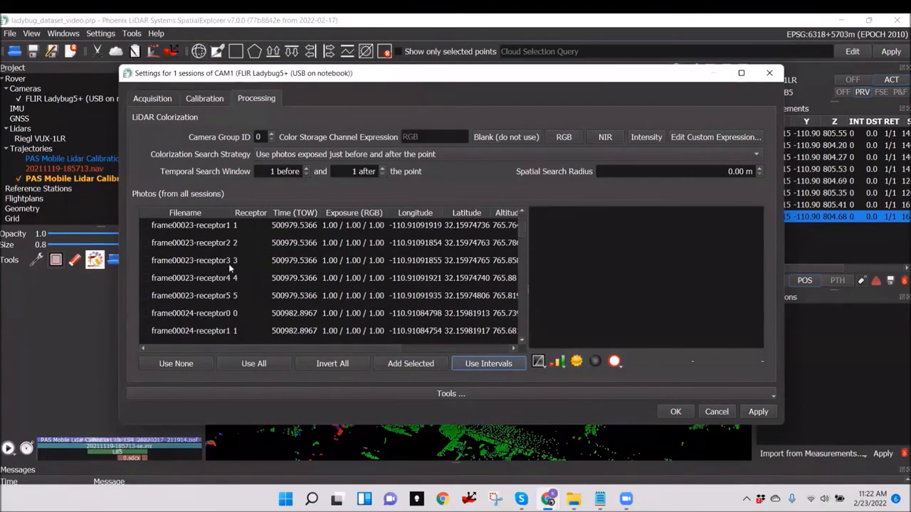
{"action": "scroll", "scroll_direction": "down", "scroll_amount": 3}
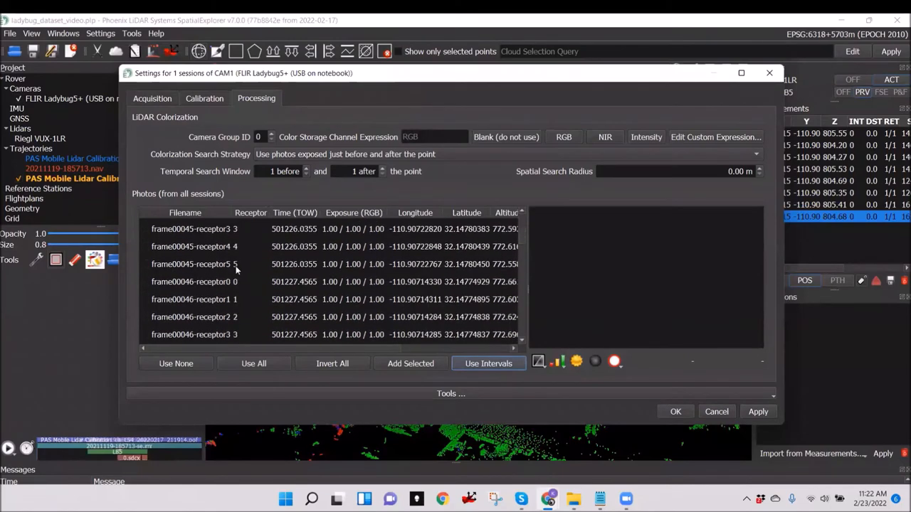
{"action": "scroll", "scroll_direction": "down", "scroll_amount": 3}
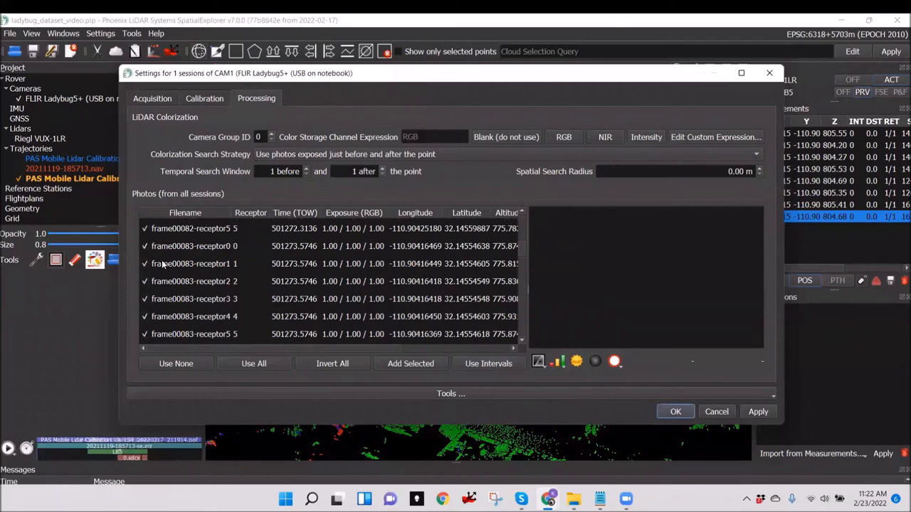
{"action": "left_click", "coordinate": [193, 263]}
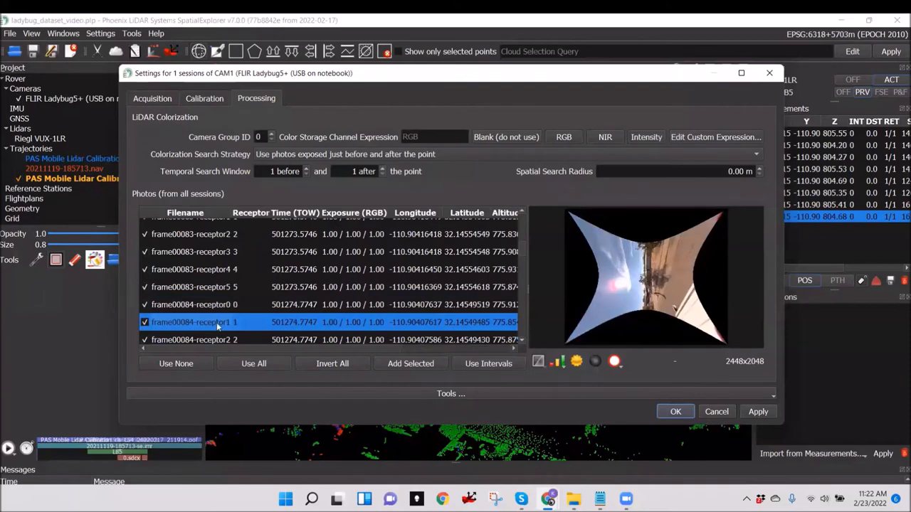
{"action": "mouse_move", "coordinate": [430, 319]}
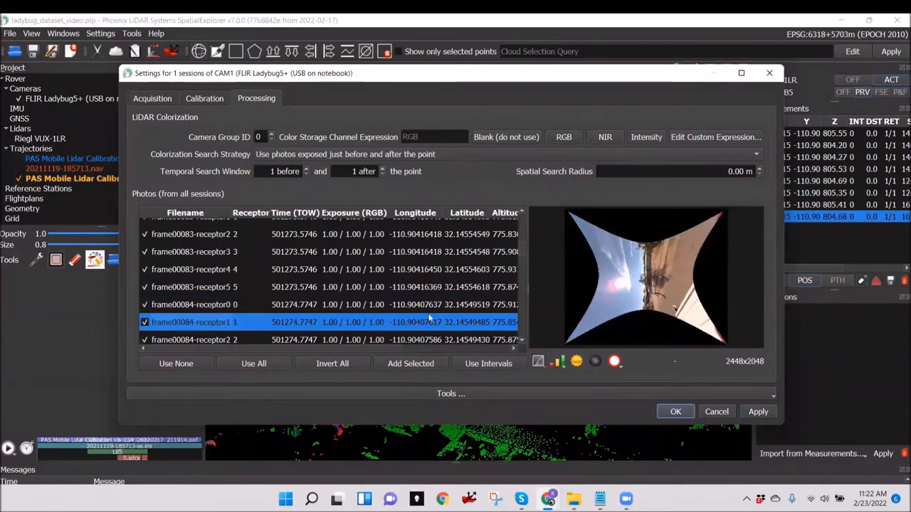
{"action": "left_click", "coordinate": [449, 392]}
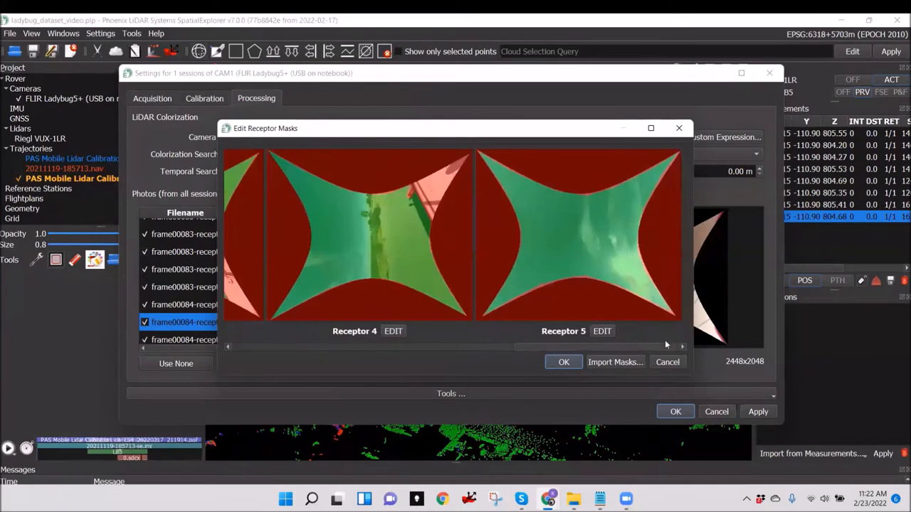
{"action": "scroll", "scroll_direction": "left", "scroll_amount": 3}
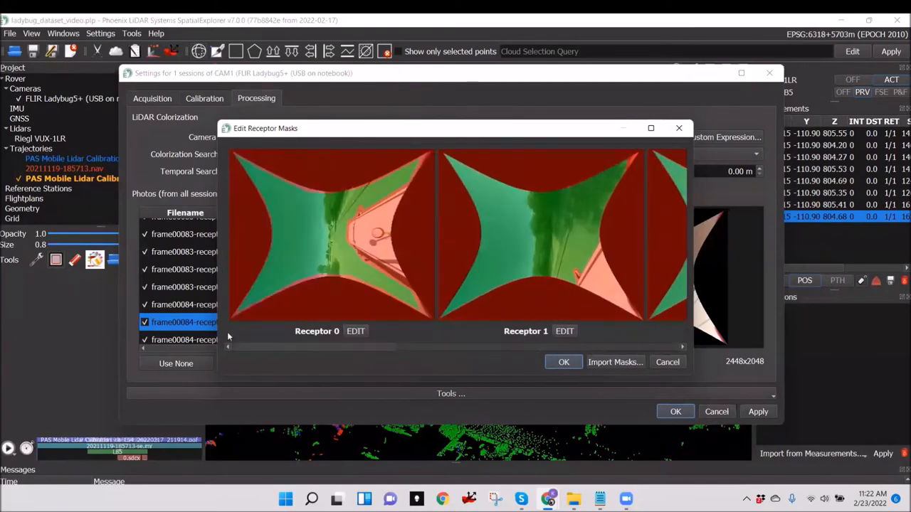
Redraw Receptor 0's usable-area polygon around the vehicle and accept the new mask.
{"action": "left_click", "coordinate": [356, 330]}
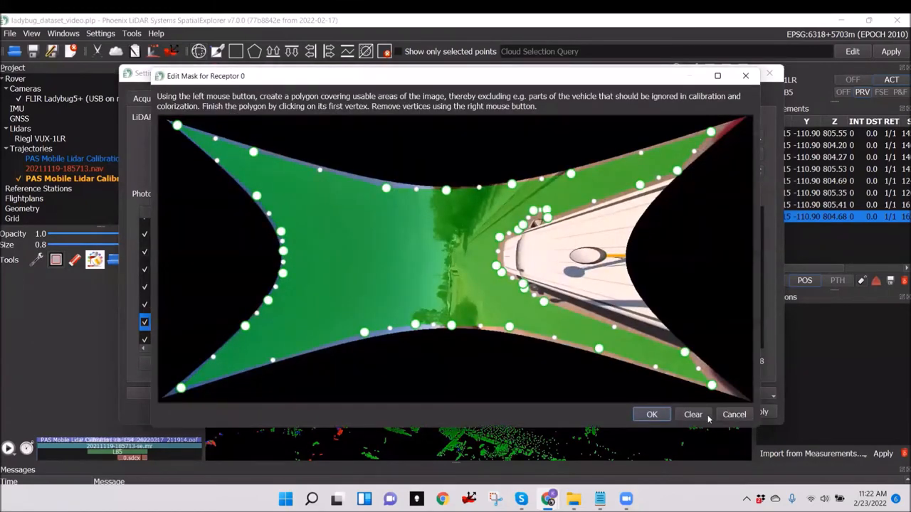
{"action": "left_click", "coordinate": [692, 414]}
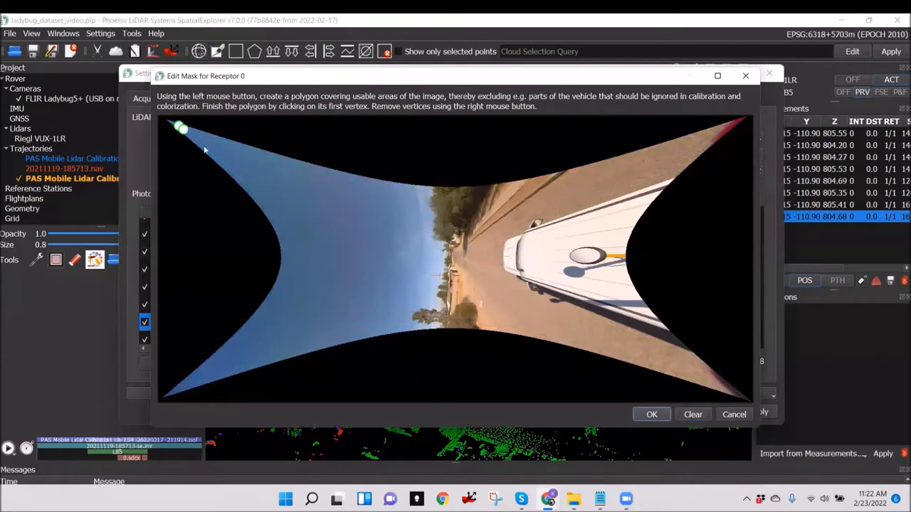
{"action": "left_click", "coordinate": [245, 336]}
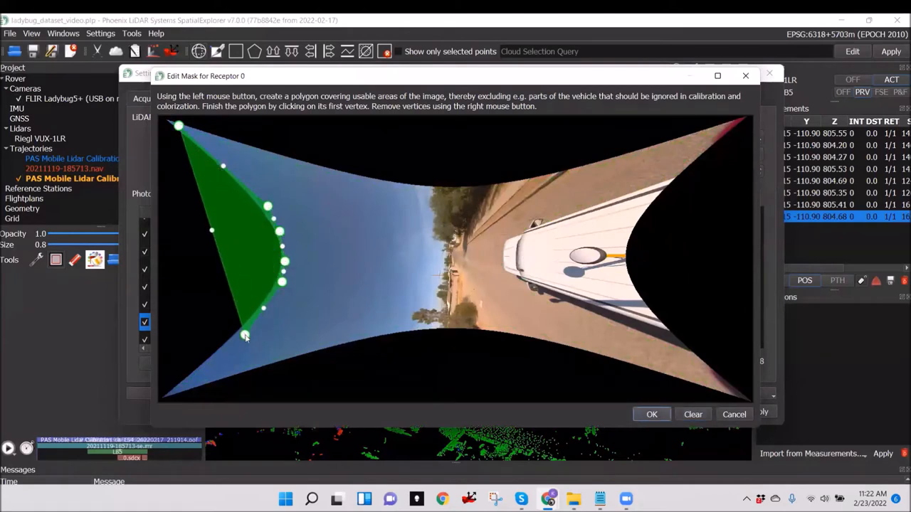
{"action": "left_click", "coordinate": [336, 339]}
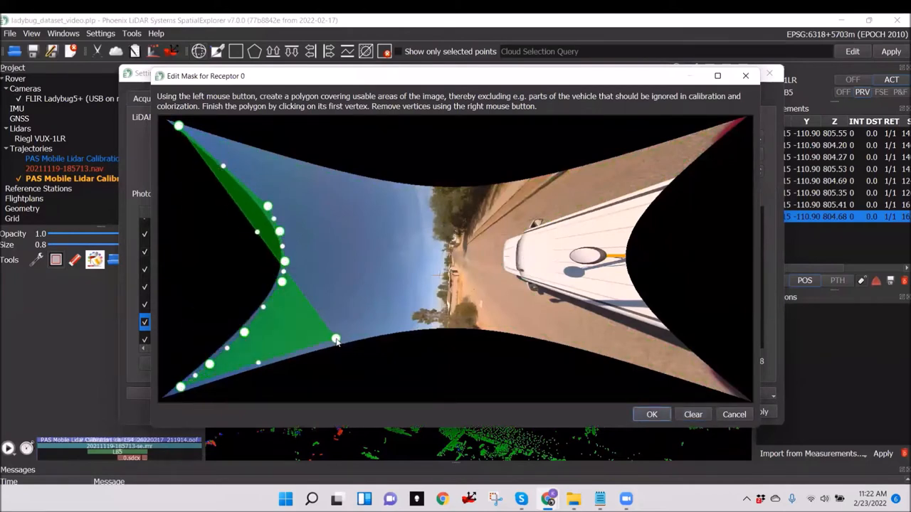
{"action": "left_click", "coordinate": [625, 358]}
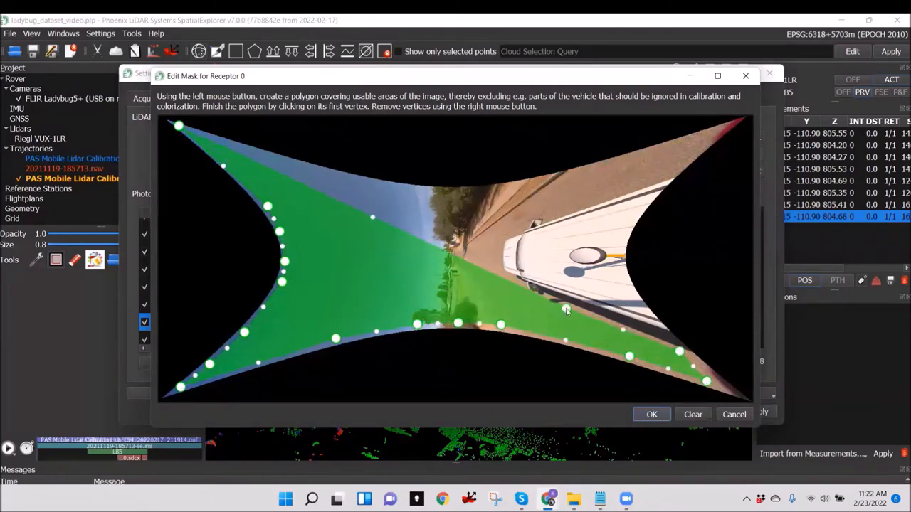
{"action": "left_click", "coordinate": [510, 233]}
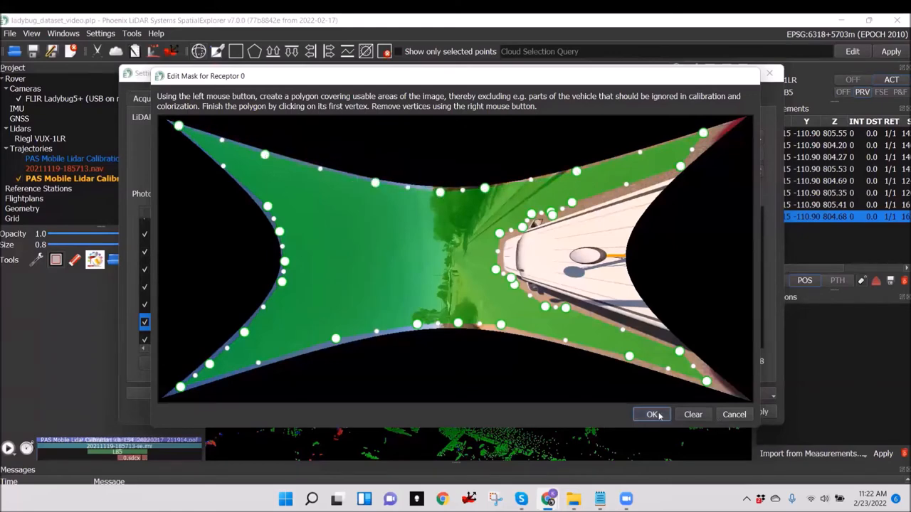
{"action": "left_click", "coordinate": [652, 414]}
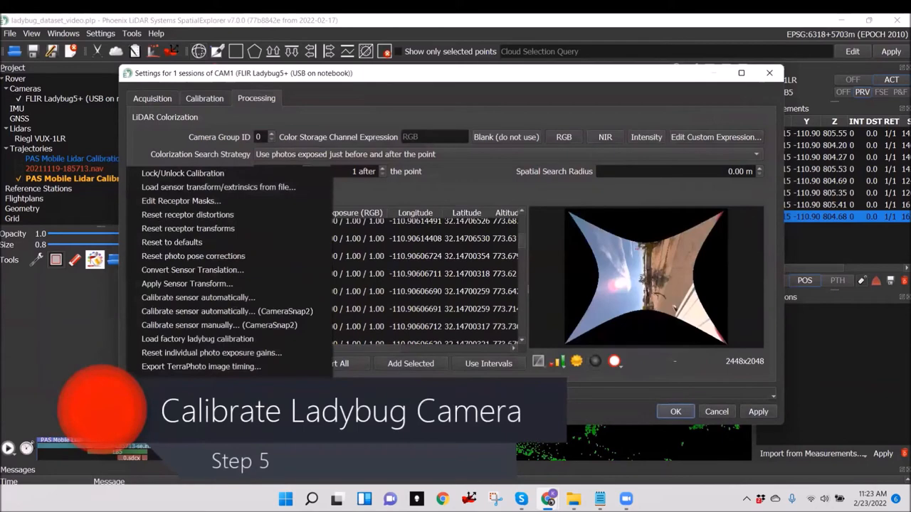
{"action": "mouse_move", "coordinate": [227, 310]}
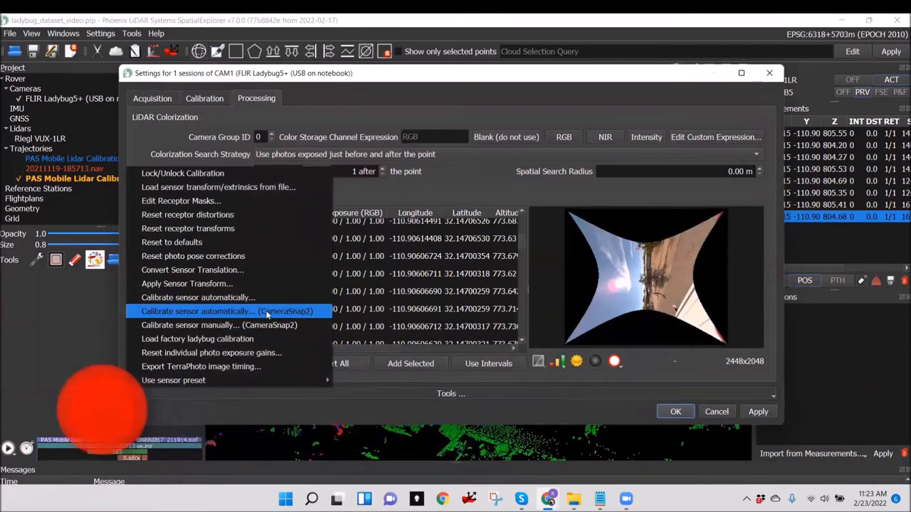
Start CameraSnap2 automatic calibration and acknowledge the optimized Ladybug parameters notice.
{"action": "left_click", "coordinate": [226, 310]}
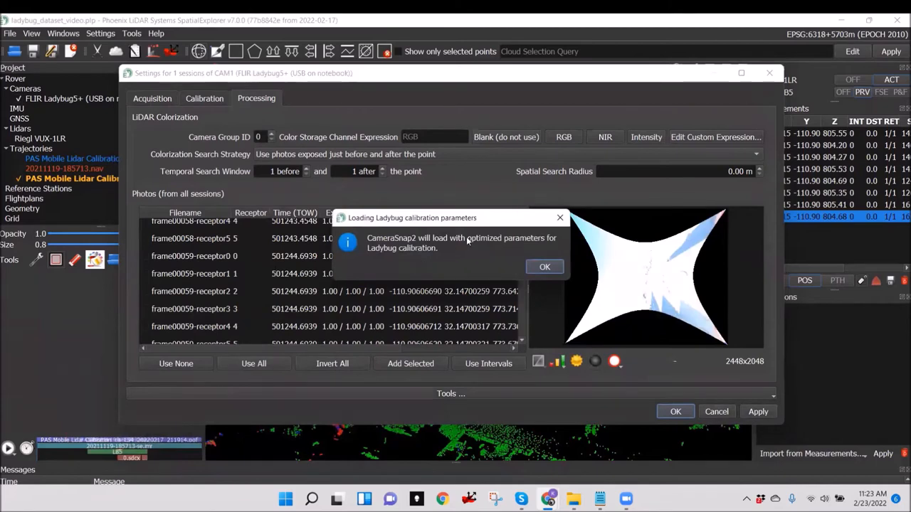
{"action": "mouse_move", "coordinate": [478, 251]}
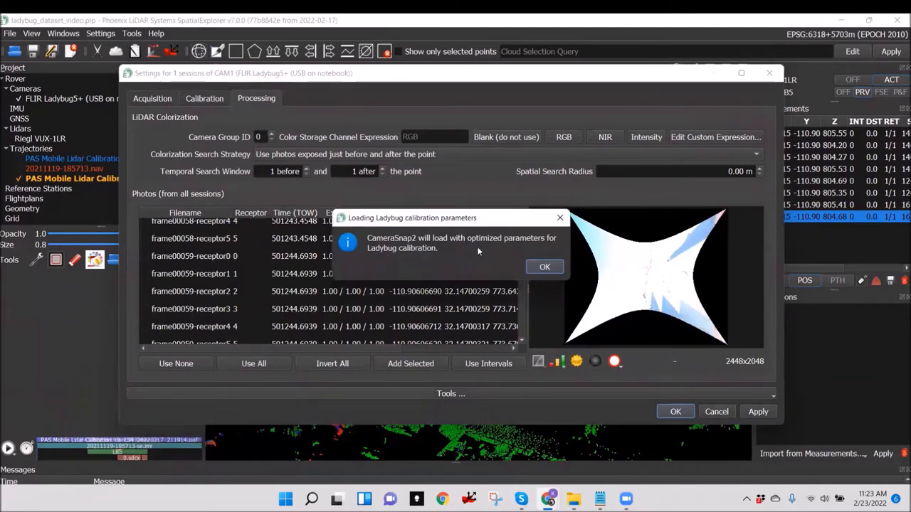
{"action": "left_click", "coordinate": [543, 266]}
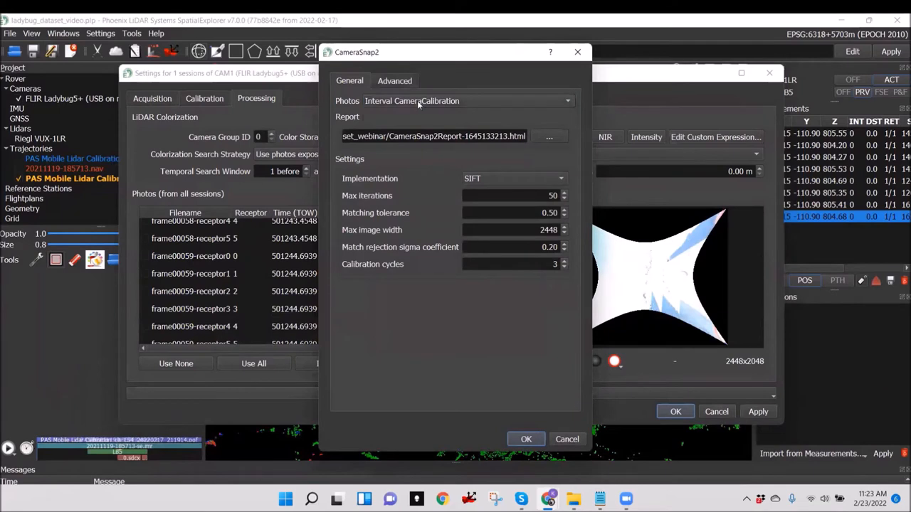
Review the Advanced calibration parameters, then run CameraSnap2 with the loaded General settings.
{"action": "left_click", "coordinate": [394, 80]}
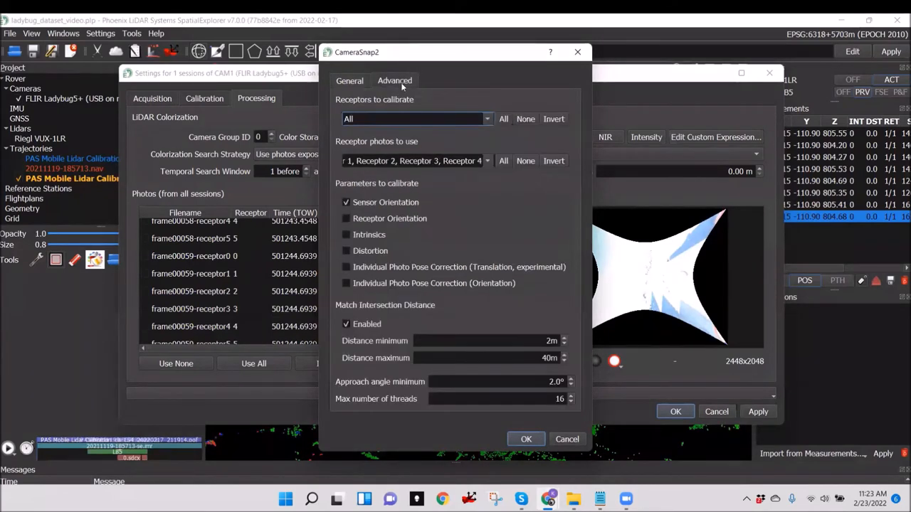
{"action": "mouse_move", "coordinate": [459, 247]}
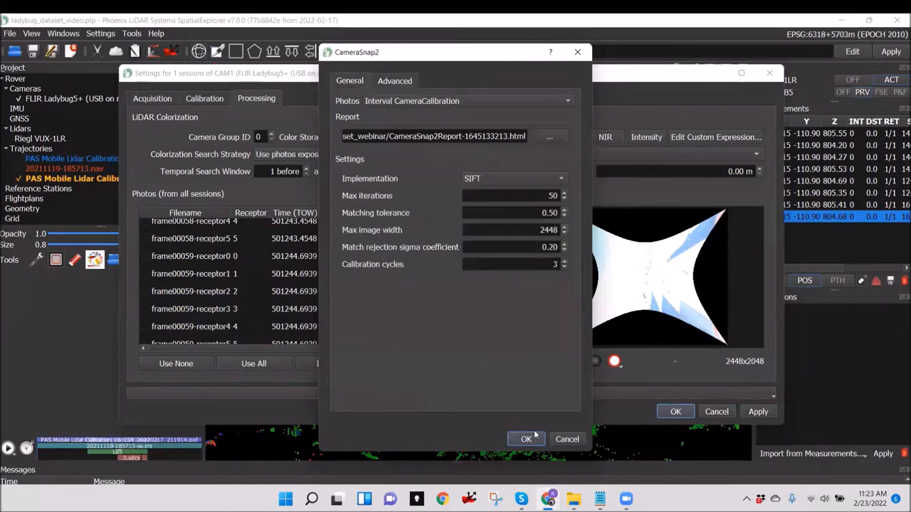
{"action": "left_click", "coordinate": [527, 438]}
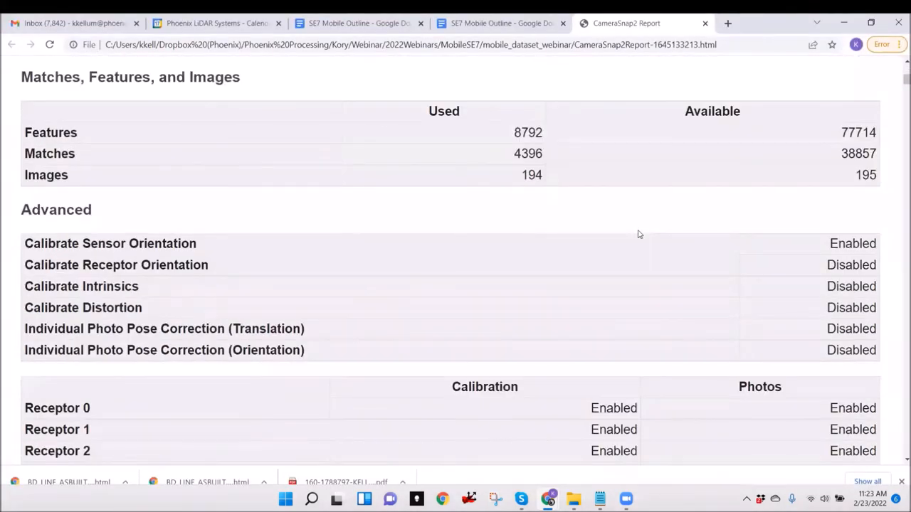
{"action": "scroll", "scroll_direction": "down", "scroll_amount": 3}
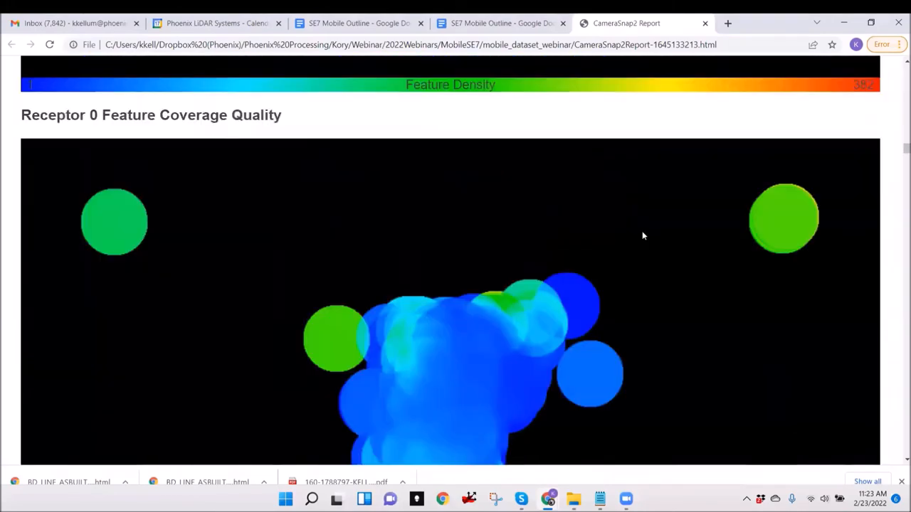
{"action": "scroll", "scroll_direction": "down", "scroll_amount": 3}
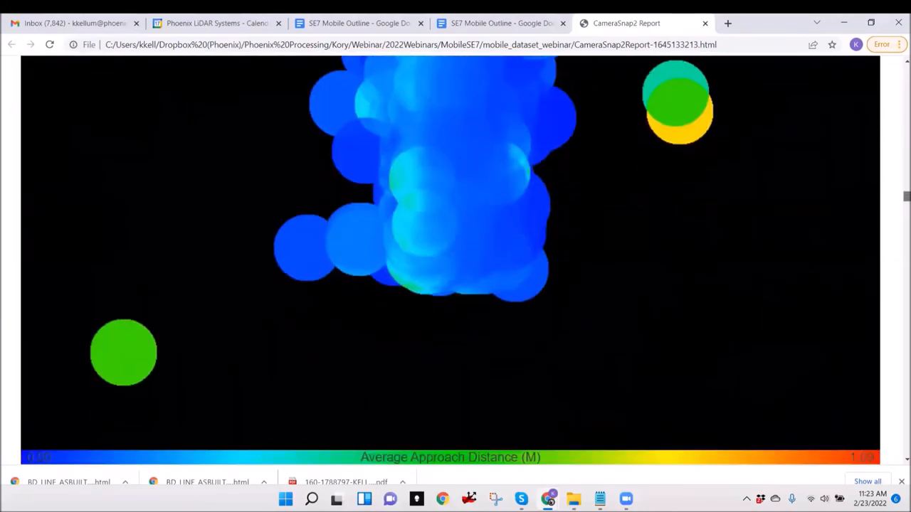
{"action": "scroll", "scroll_direction": "down", "scroll_amount": 3}
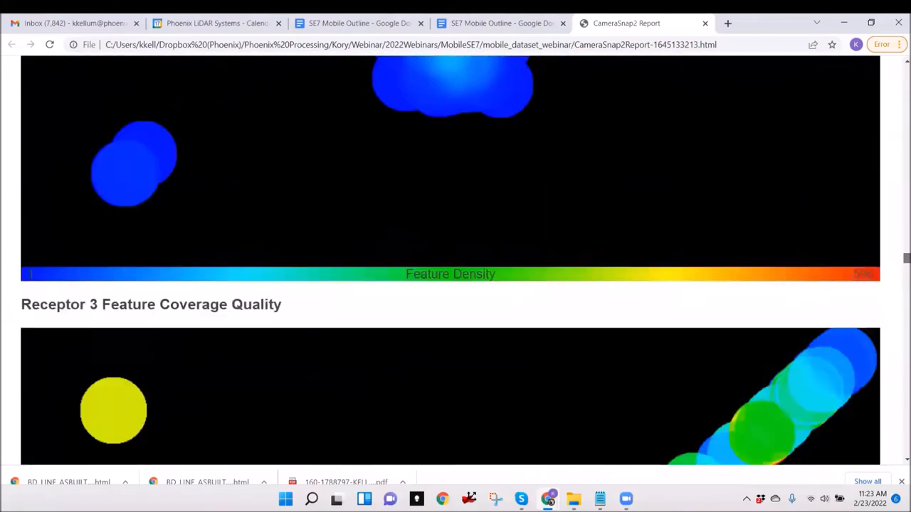
Activate photos using the DesiredInterval interval list and confirm the camera settings.
{"action": "scroll", "scroll_direction": "down", "scroll_amount": 3}
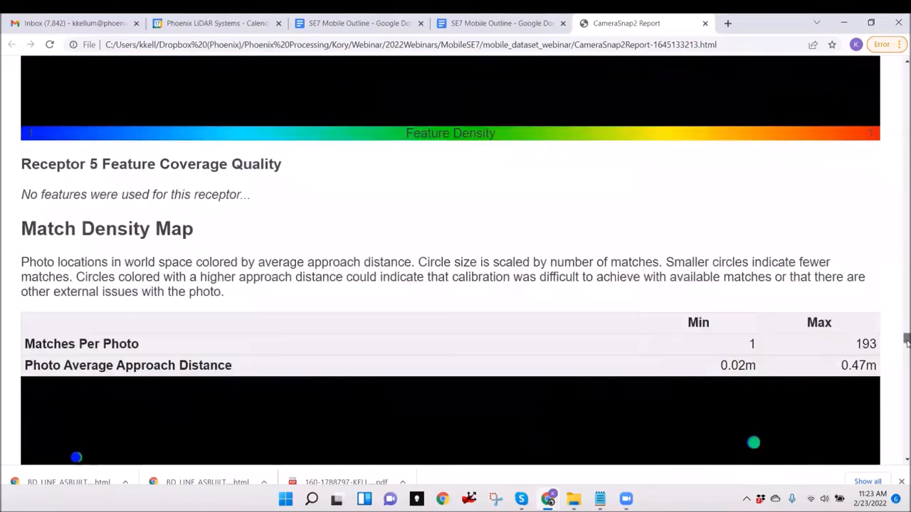
{"action": "scroll", "scroll_direction": "down", "scroll_amount": 3}
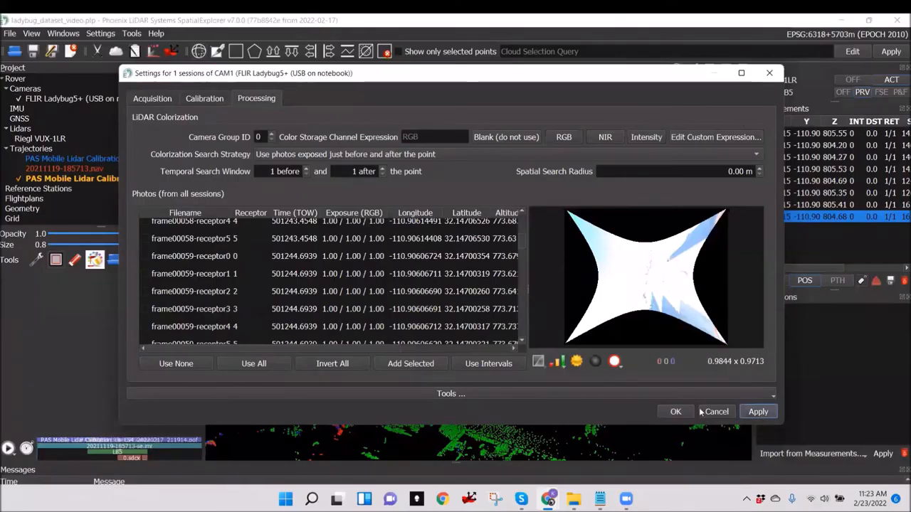
{"action": "left_click", "coordinate": [675, 412]}
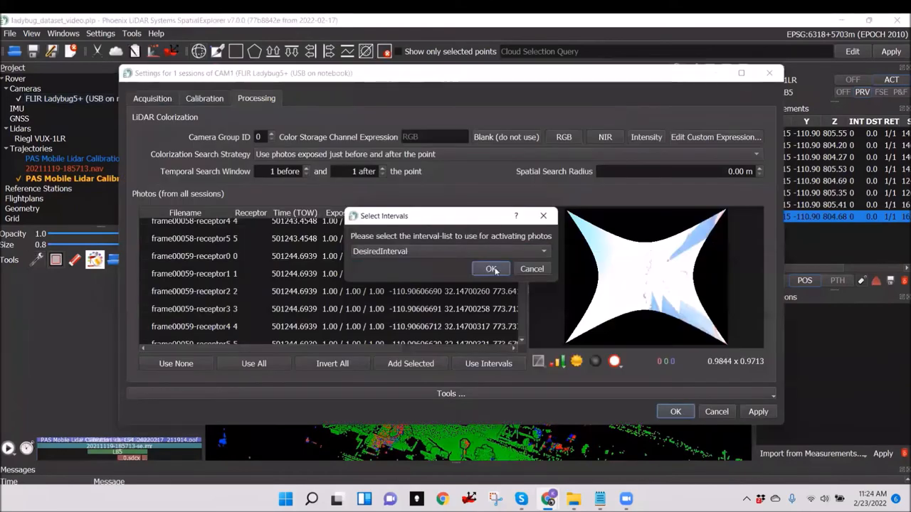
{"action": "left_click", "coordinate": [491, 267]}
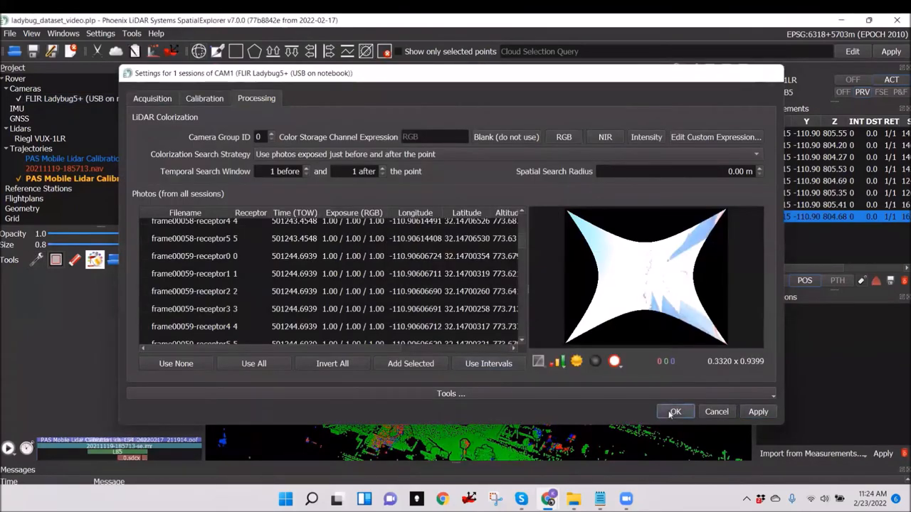
{"action": "left_click", "coordinate": [674, 411]}
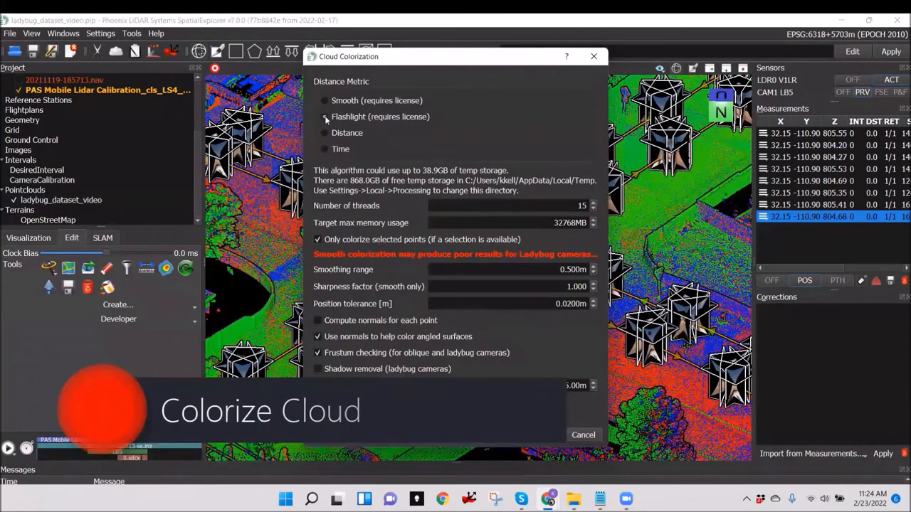
Colorize the cloud with 'Compute normals for each point' and 'Shadow removal (ladybug cameras)' enabled.
{"action": "left_click", "coordinate": [318, 320]}
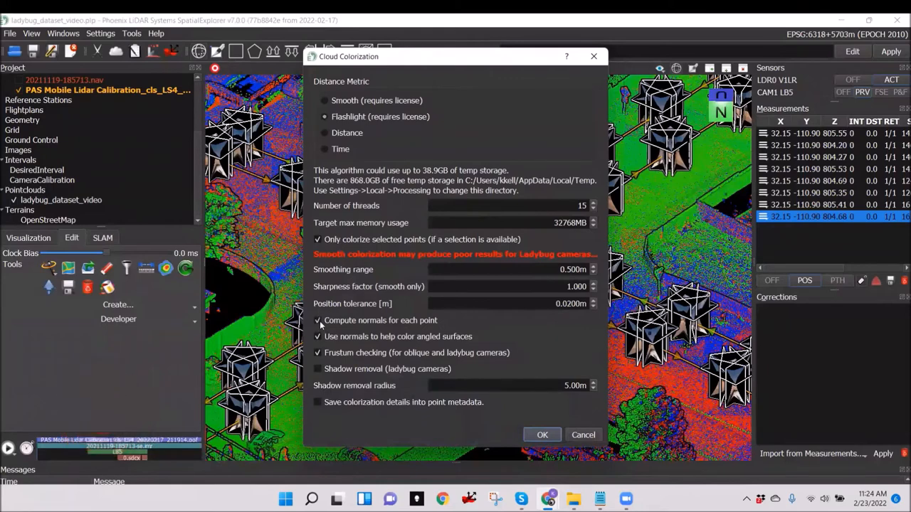
{"action": "left_click", "coordinate": [318, 369]}
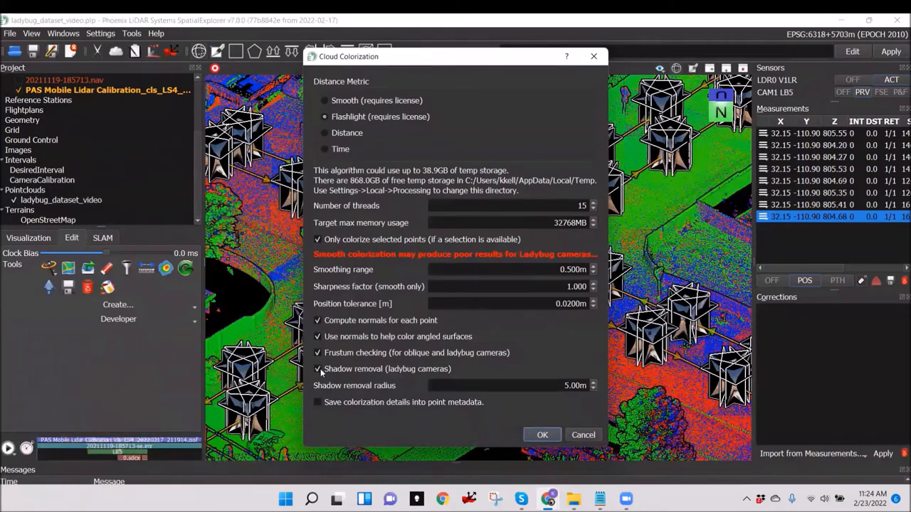
{"action": "mouse_move", "coordinate": [509, 437]}
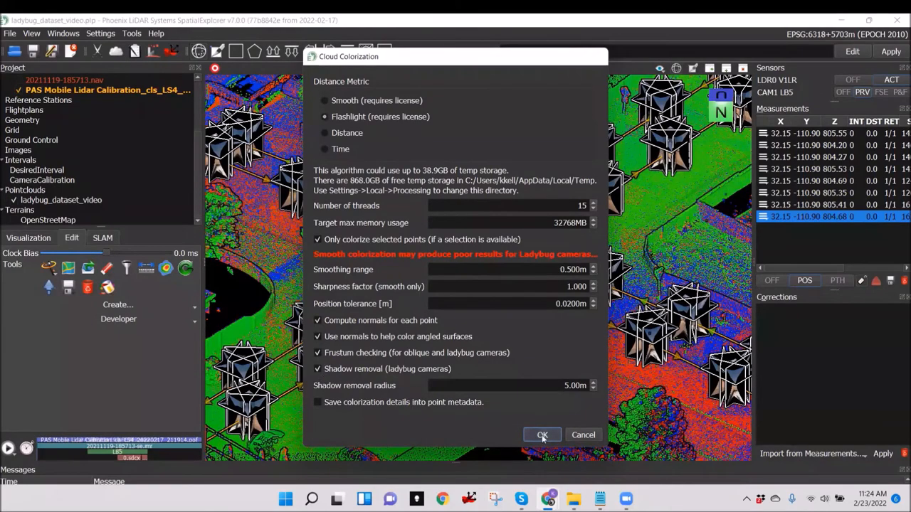
{"action": "left_click", "coordinate": [542, 435]}
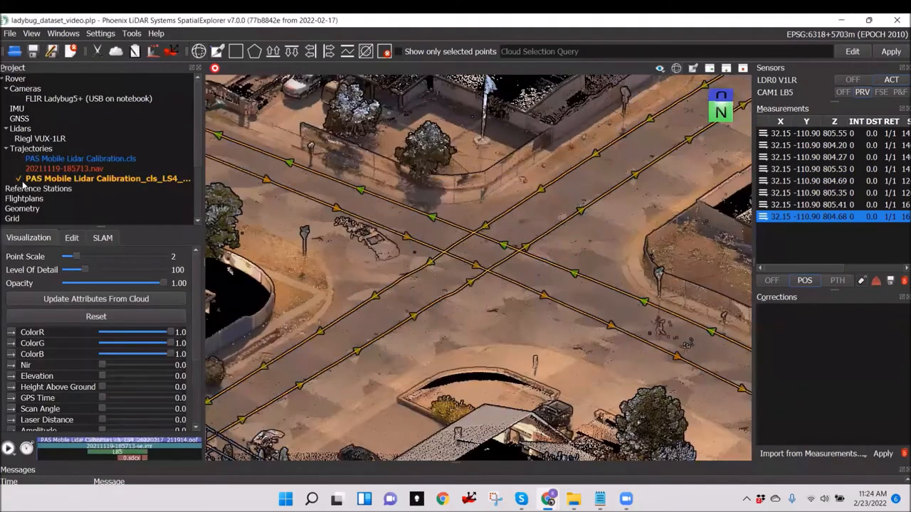
Orbit out to an overview of the colorized street cloud from the Project tree selection.
{"action": "left_click", "coordinate": [17, 179]}
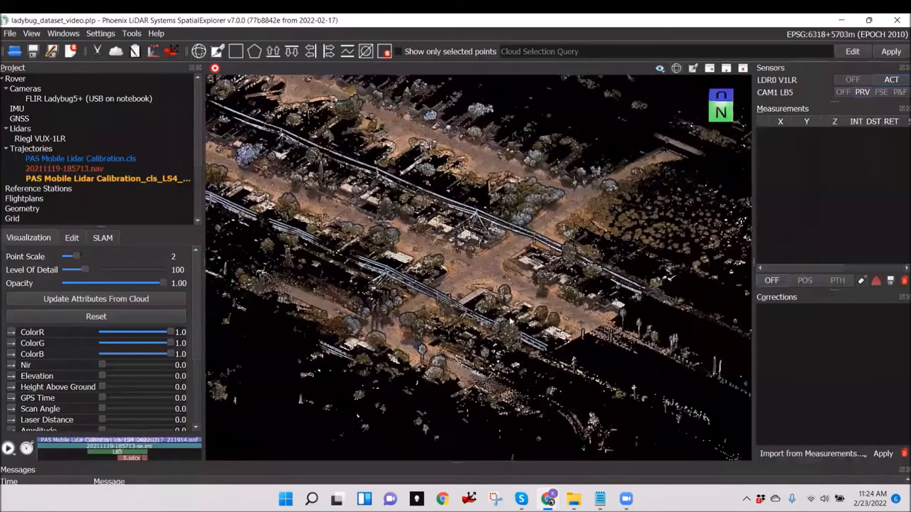
{"action": "left_click_drag", "start_coordinate": [498, 285], "coordinate": [341, 256]}
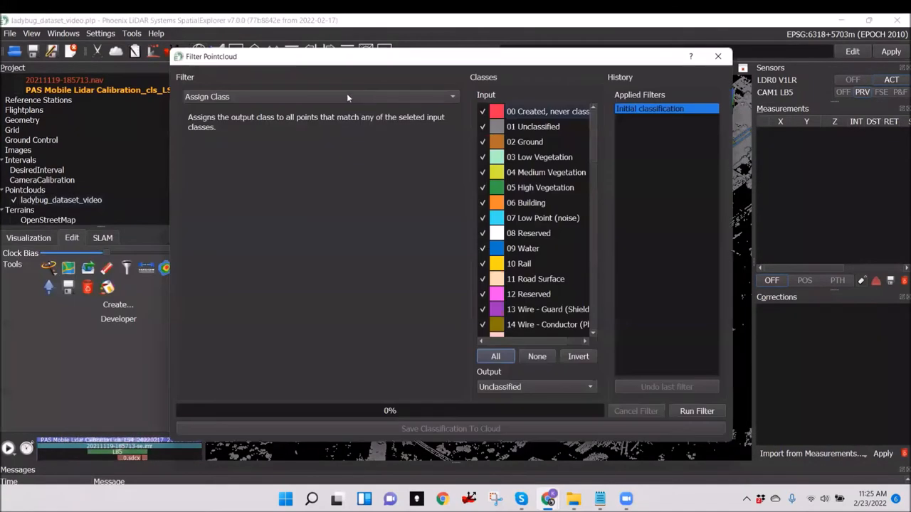
Run a Find Noise filter with output class Low Point (noise), then close the filter window.
{"action": "left_click", "coordinate": [321, 97]}
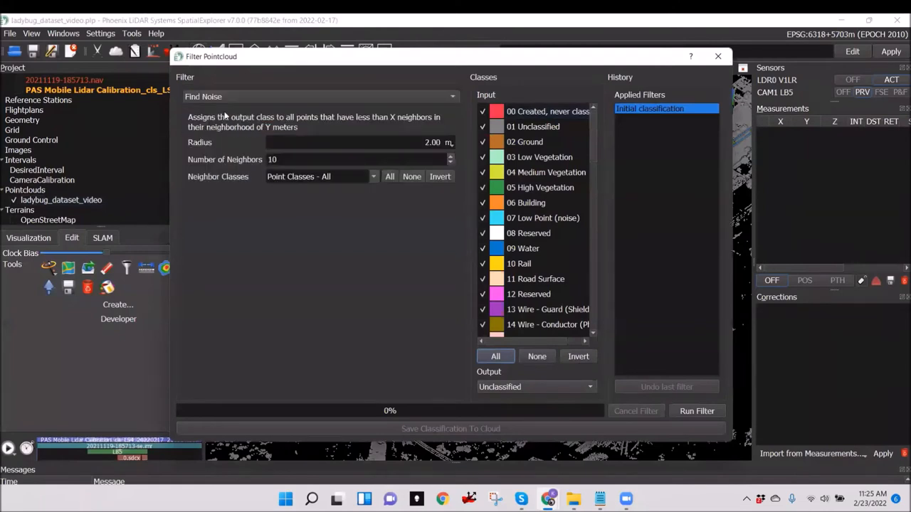
{"action": "mouse_move", "coordinate": [272, 138]}
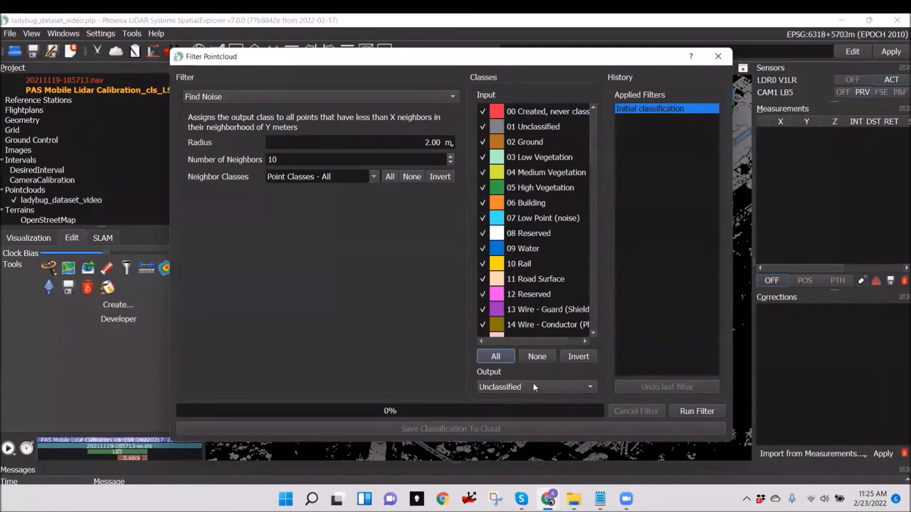
{"action": "left_click", "coordinate": [534, 387]}
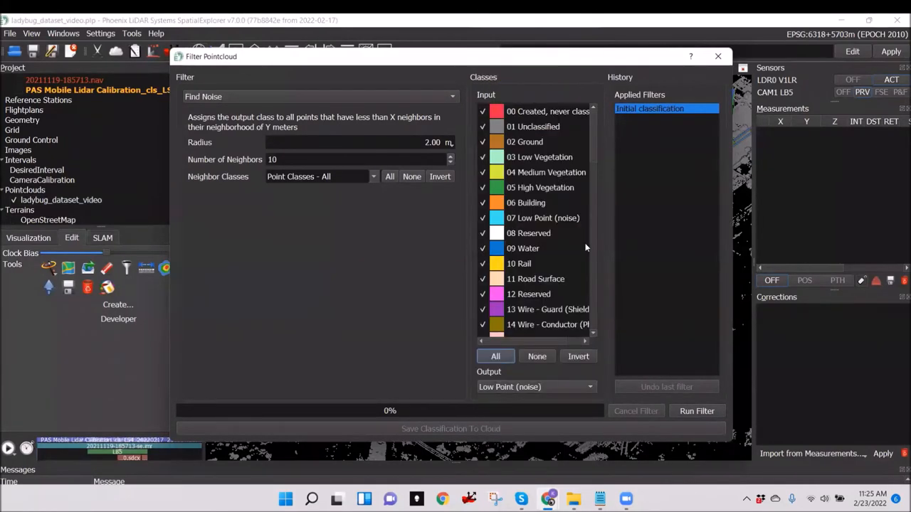
{"action": "left_click", "coordinate": [696, 410]}
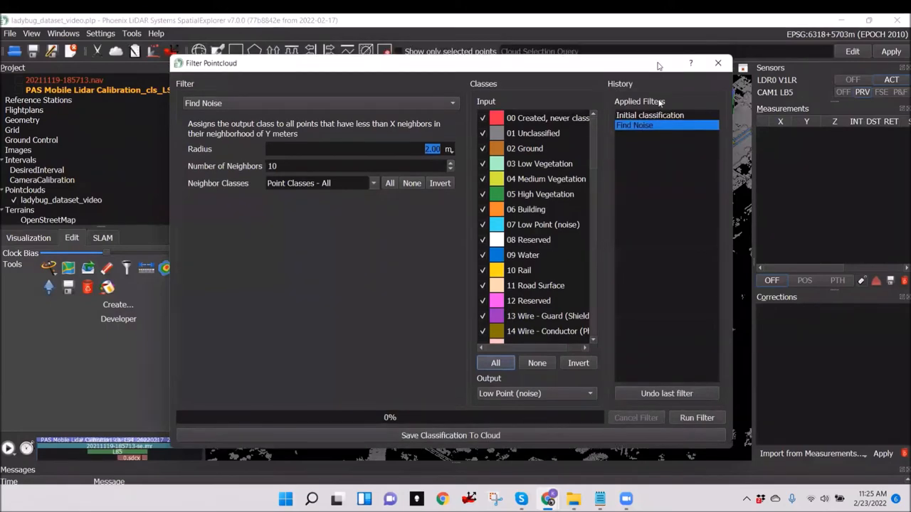
{"action": "left_click", "coordinate": [717, 63]}
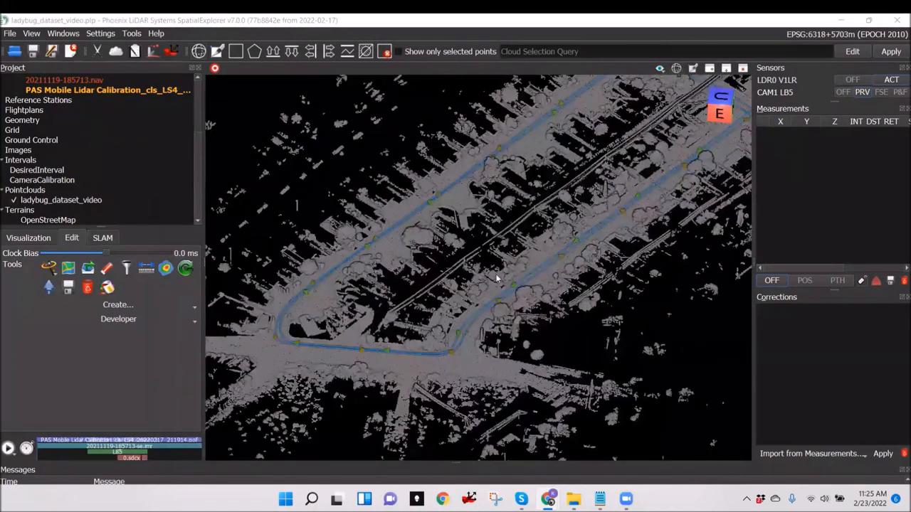
Select the ladybug_dataset_video cloud, colour it by Classification and bring up its point classes.
{"action": "left_click_drag", "start_coordinate": [499, 278], "coordinate": [569, 356]}
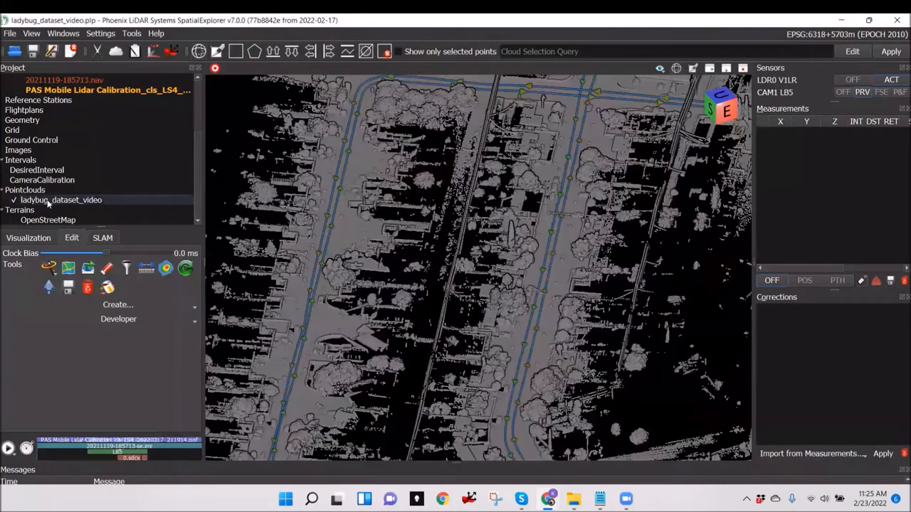
{"action": "left_click", "coordinate": [29, 237]}
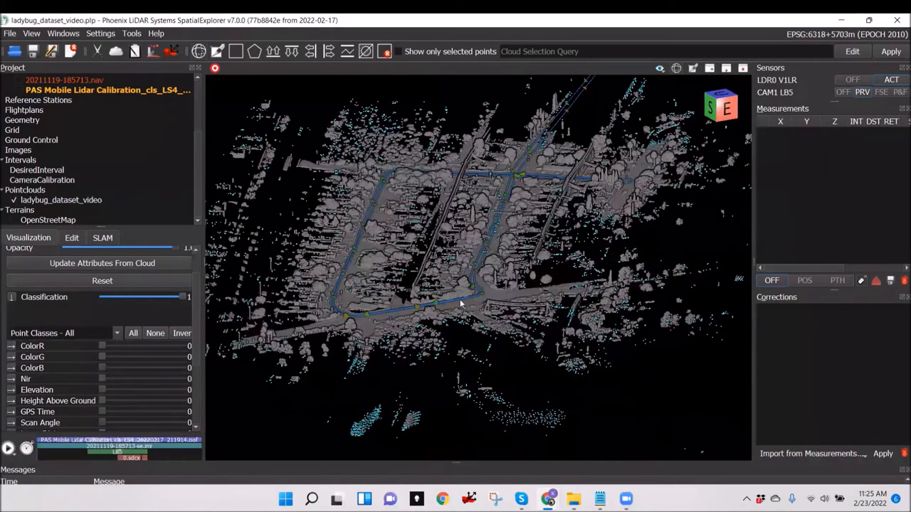
{"action": "left_click_drag", "start_coordinate": [461, 305], "coordinate": [484, 270]}
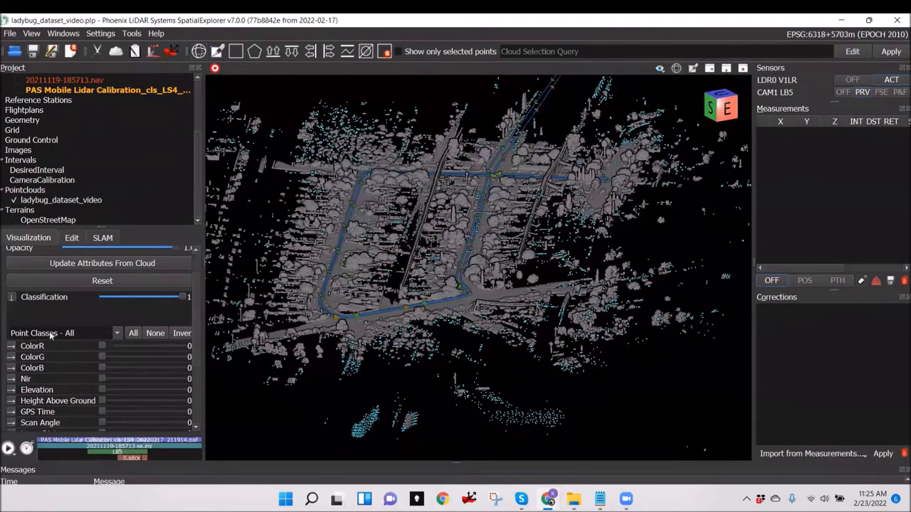
{"action": "left_click", "coordinate": [116, 333]}
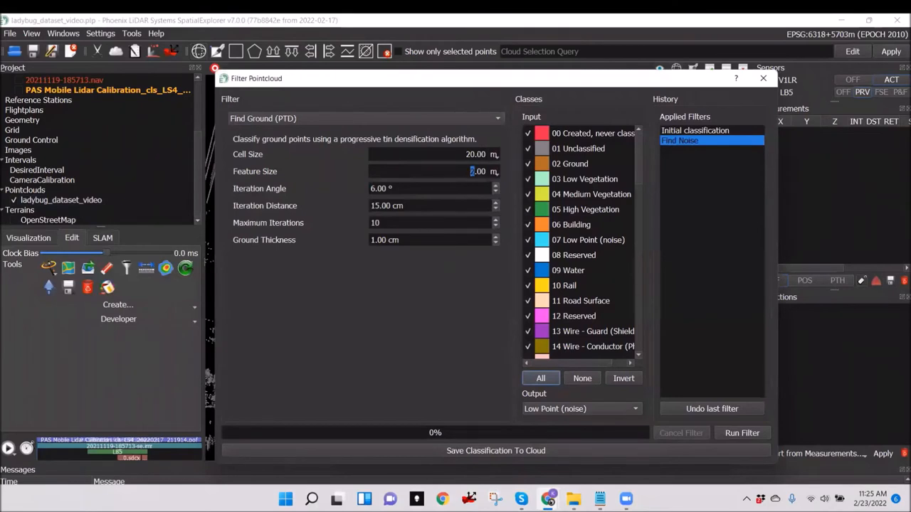
Send the Find Ground (PTD) results to the Ground class and run the filter on the cloud.
{"action": "type", "text": "1.00"}
{"action": "left_click", "coordinate": [434, 205]}
{"action": "type", "text": "10"}
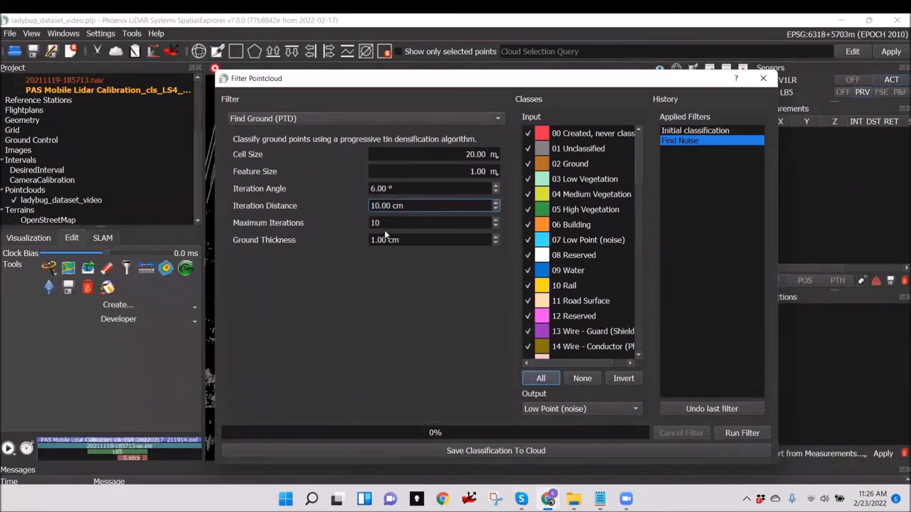
{"action": "left_click", "coordinate": [427, 239]}
{"action": "type", "text": "2"}
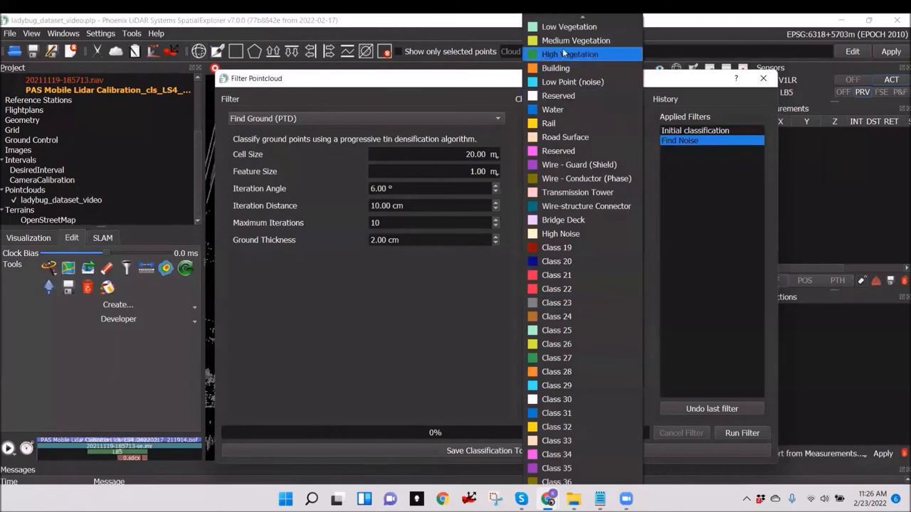
{"action": "scroll", "scroll_direction": "up", "scroll_amount": 3}
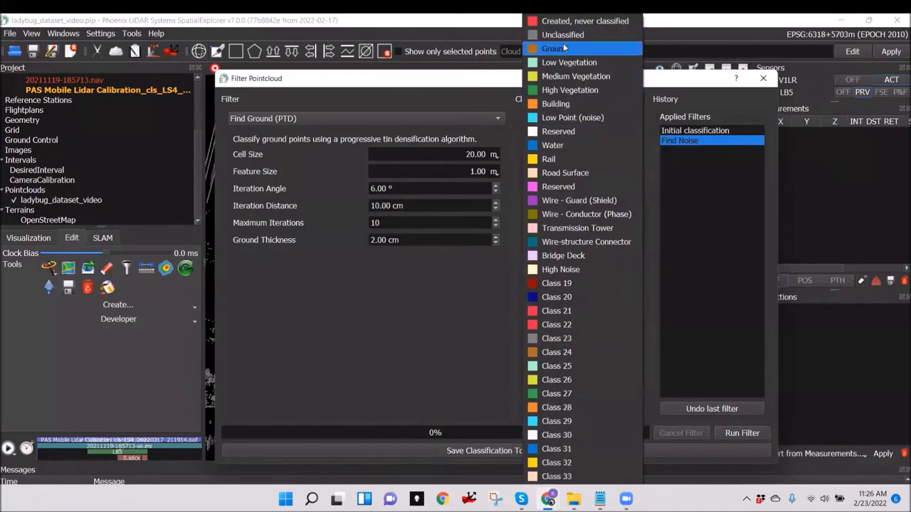
{"action": "left_click", "coordinate": [555, 49]}
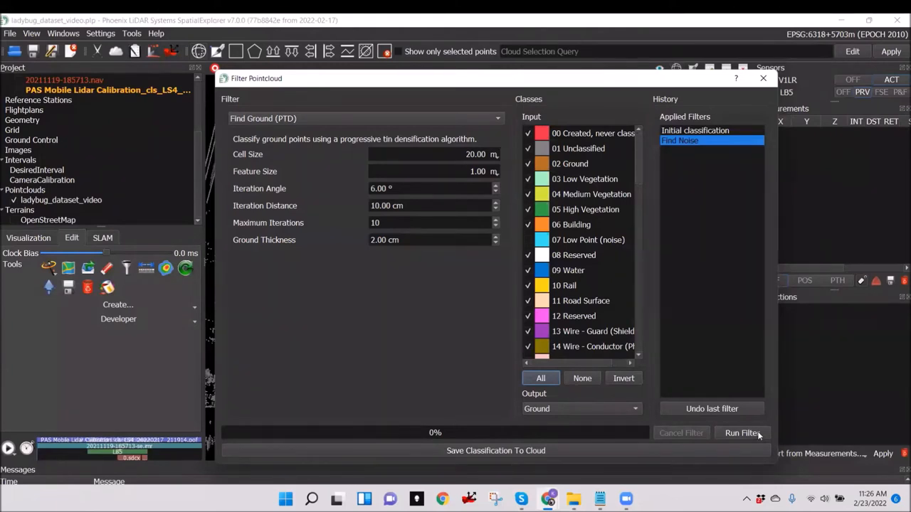
{"action": "left_click", "coordinate": [742, 433]}
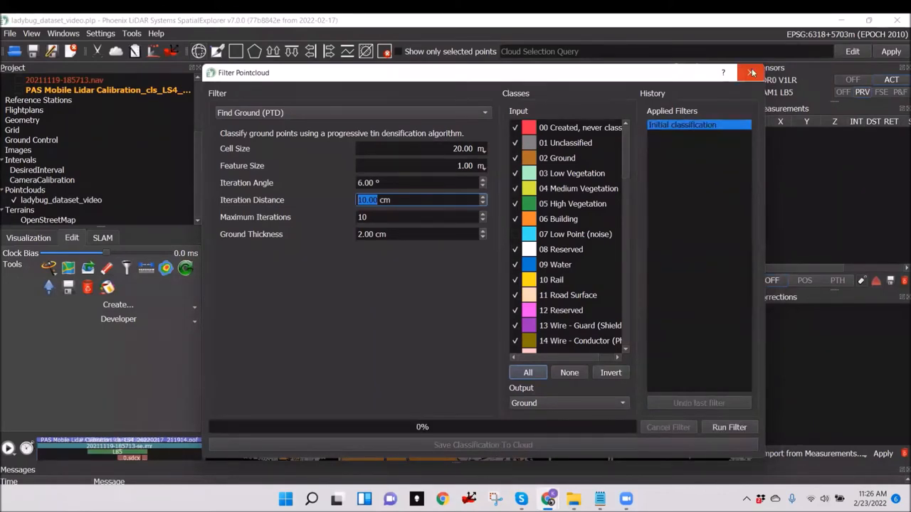
Close the Filter Pointcloud window, leaving ground points shown in orange.
{"action": "left_click", "coordinate": [752, 73]}
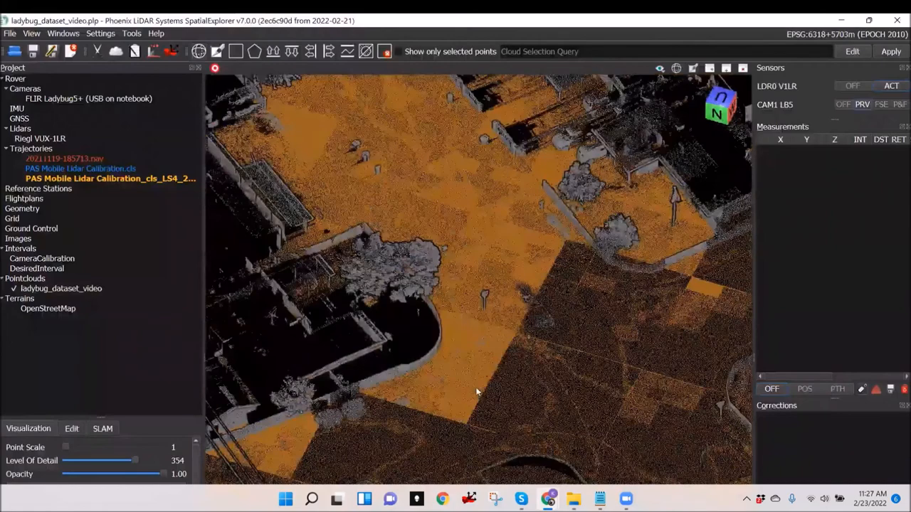
Reclassify the parked car's points as Low Point (noise) and save the change to the cloud.
{"action": "left_click_drag", "start_coordinate": [477, 392], "coordinate": [696, 348]}
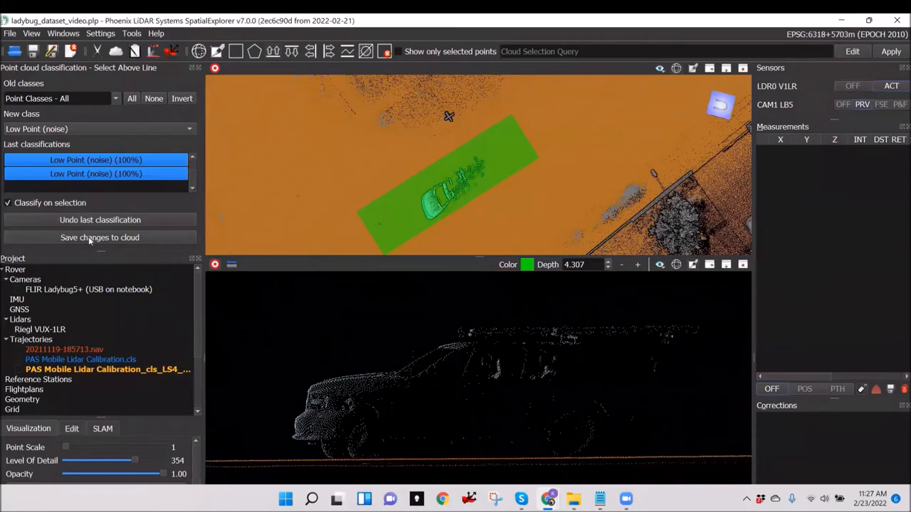
{"action": "left_click", "coordinate": [100, 236]}
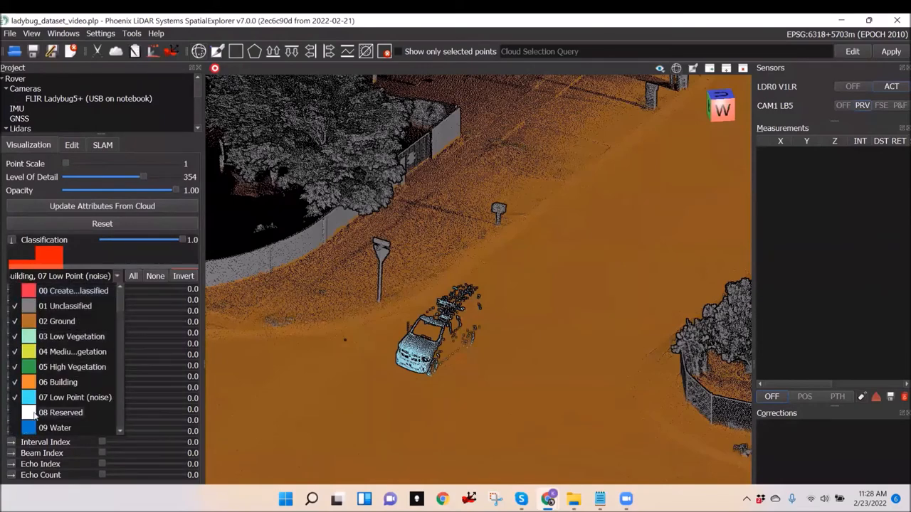
Uncheck 07 Low Point (noise) so the car disappears from the classified cloud.
{"action": "left_click", "coordinate": [14, 397]}
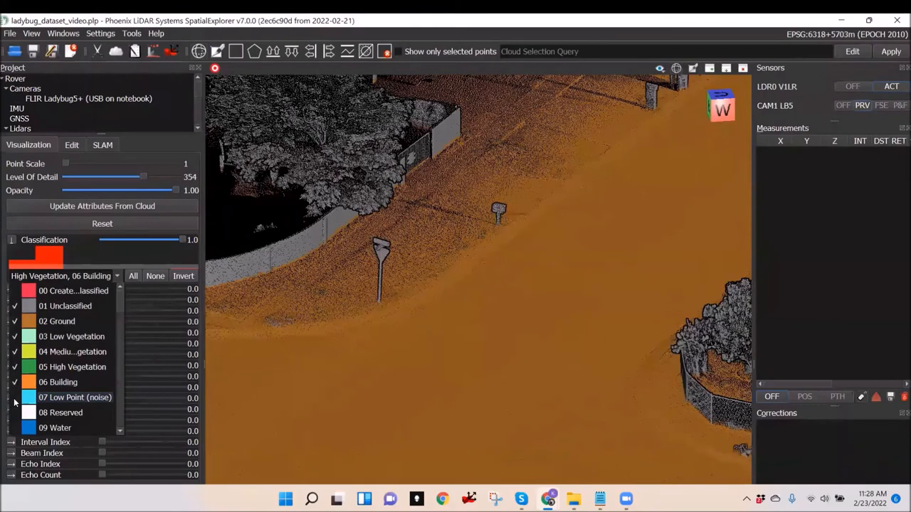
{"action": "left_click", "coordinate": [14, 397]}
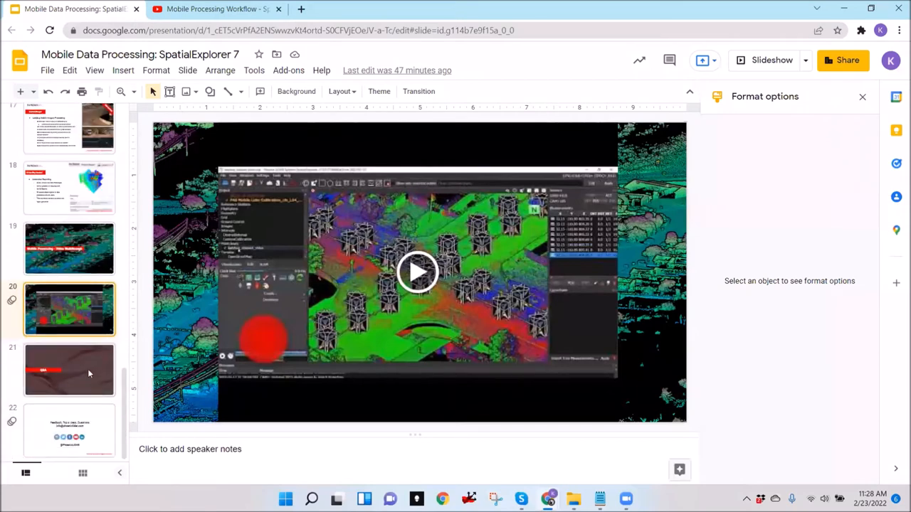
Go to slide 21 (Q&A) and present it full screen.
{"action": "left_click", "coordinate": [94, 70]}
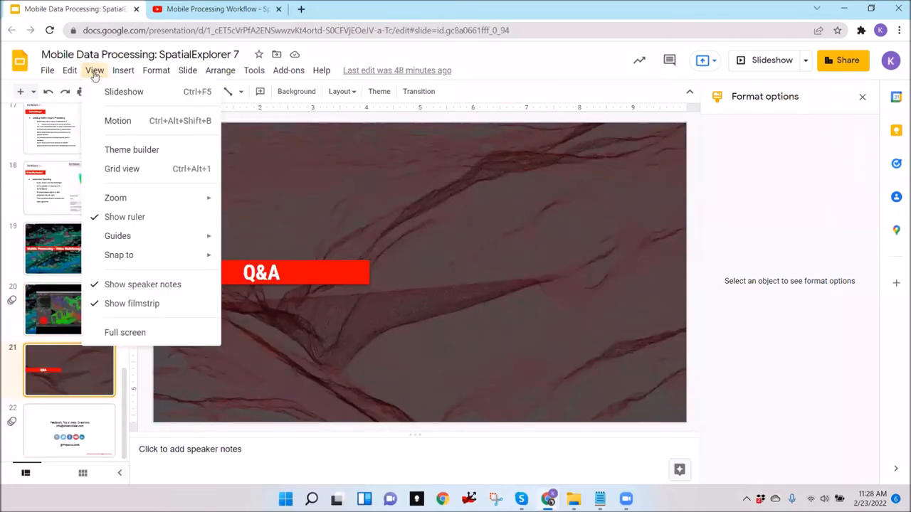
{"action": "left_click", "coordinate": [125, 333]}
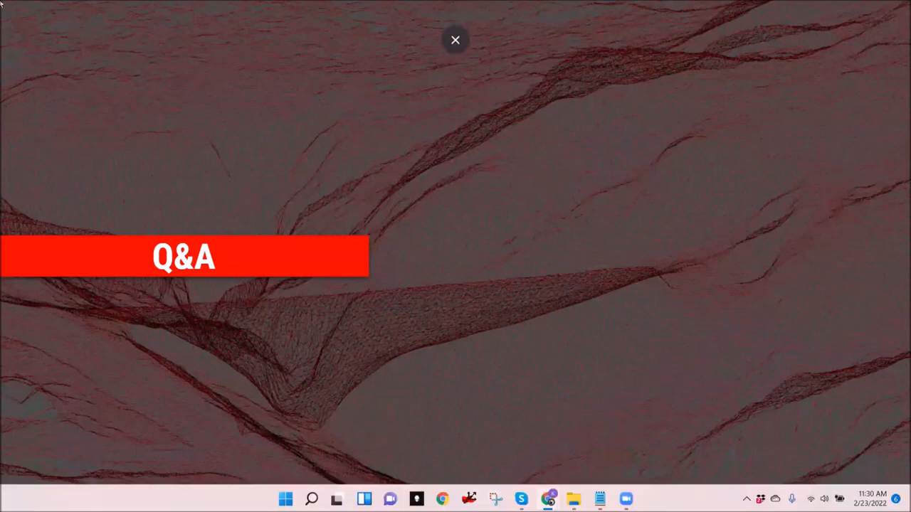
{"action": "left_click", "coordinate": [455, 39]}
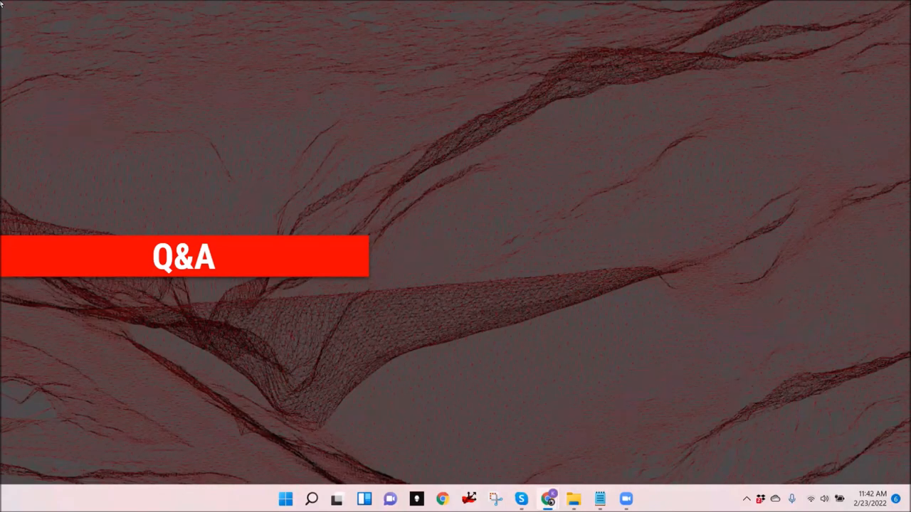
{"action": "mouse_move", "coordinate": [164, 79]}
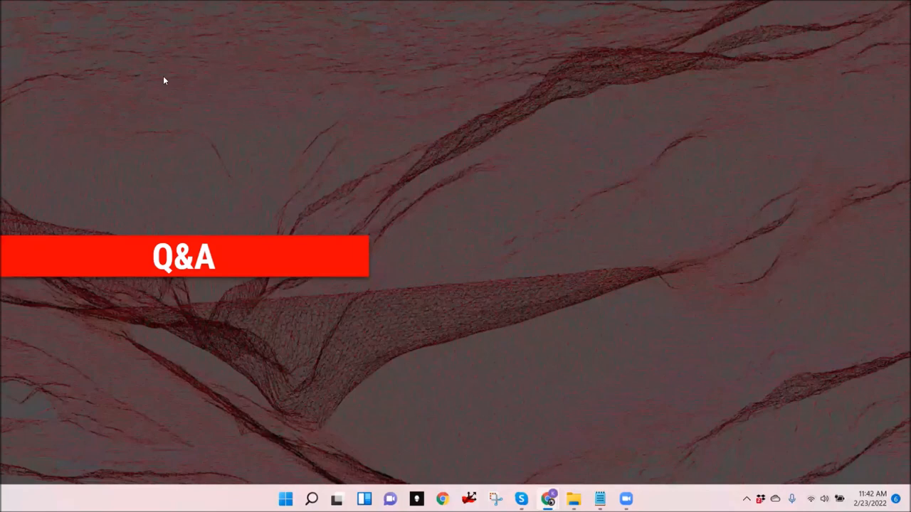
{"action": "mouse_move", "coordinate": [178, 37]}
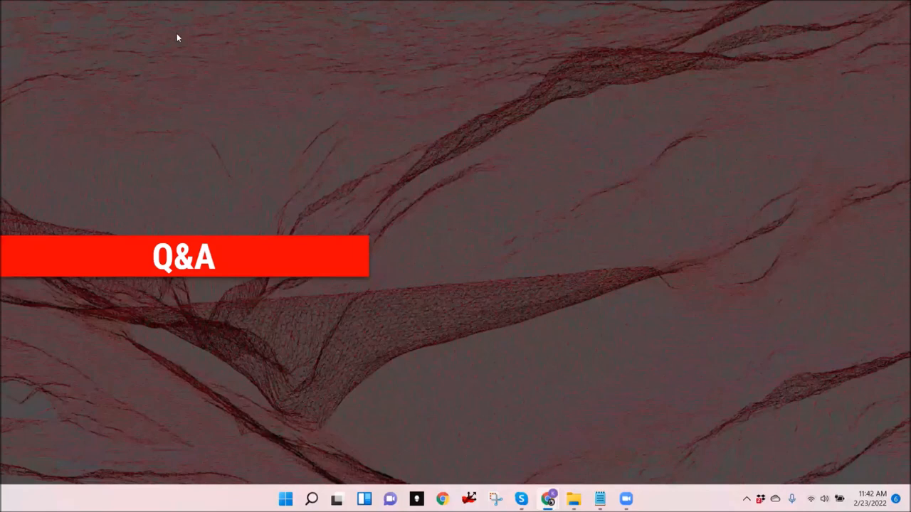
{"action": "mouse_move", "coordinate": [111, 54]}
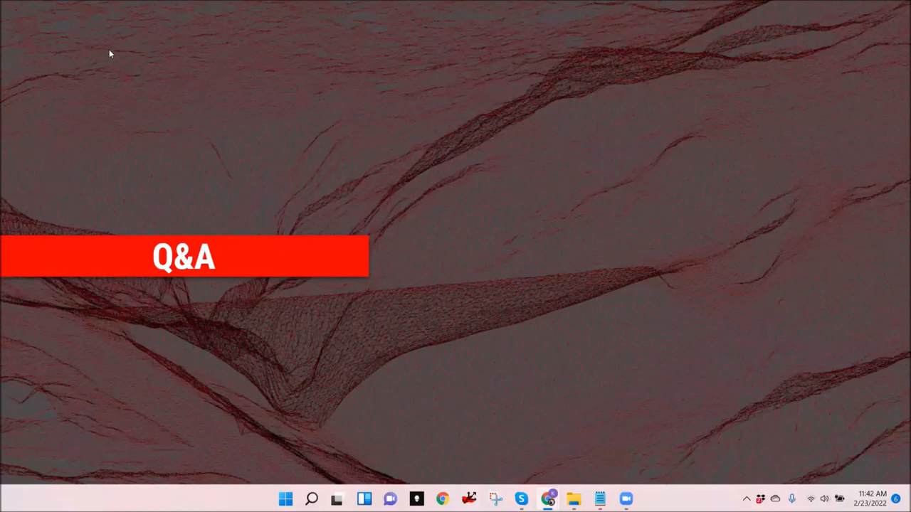